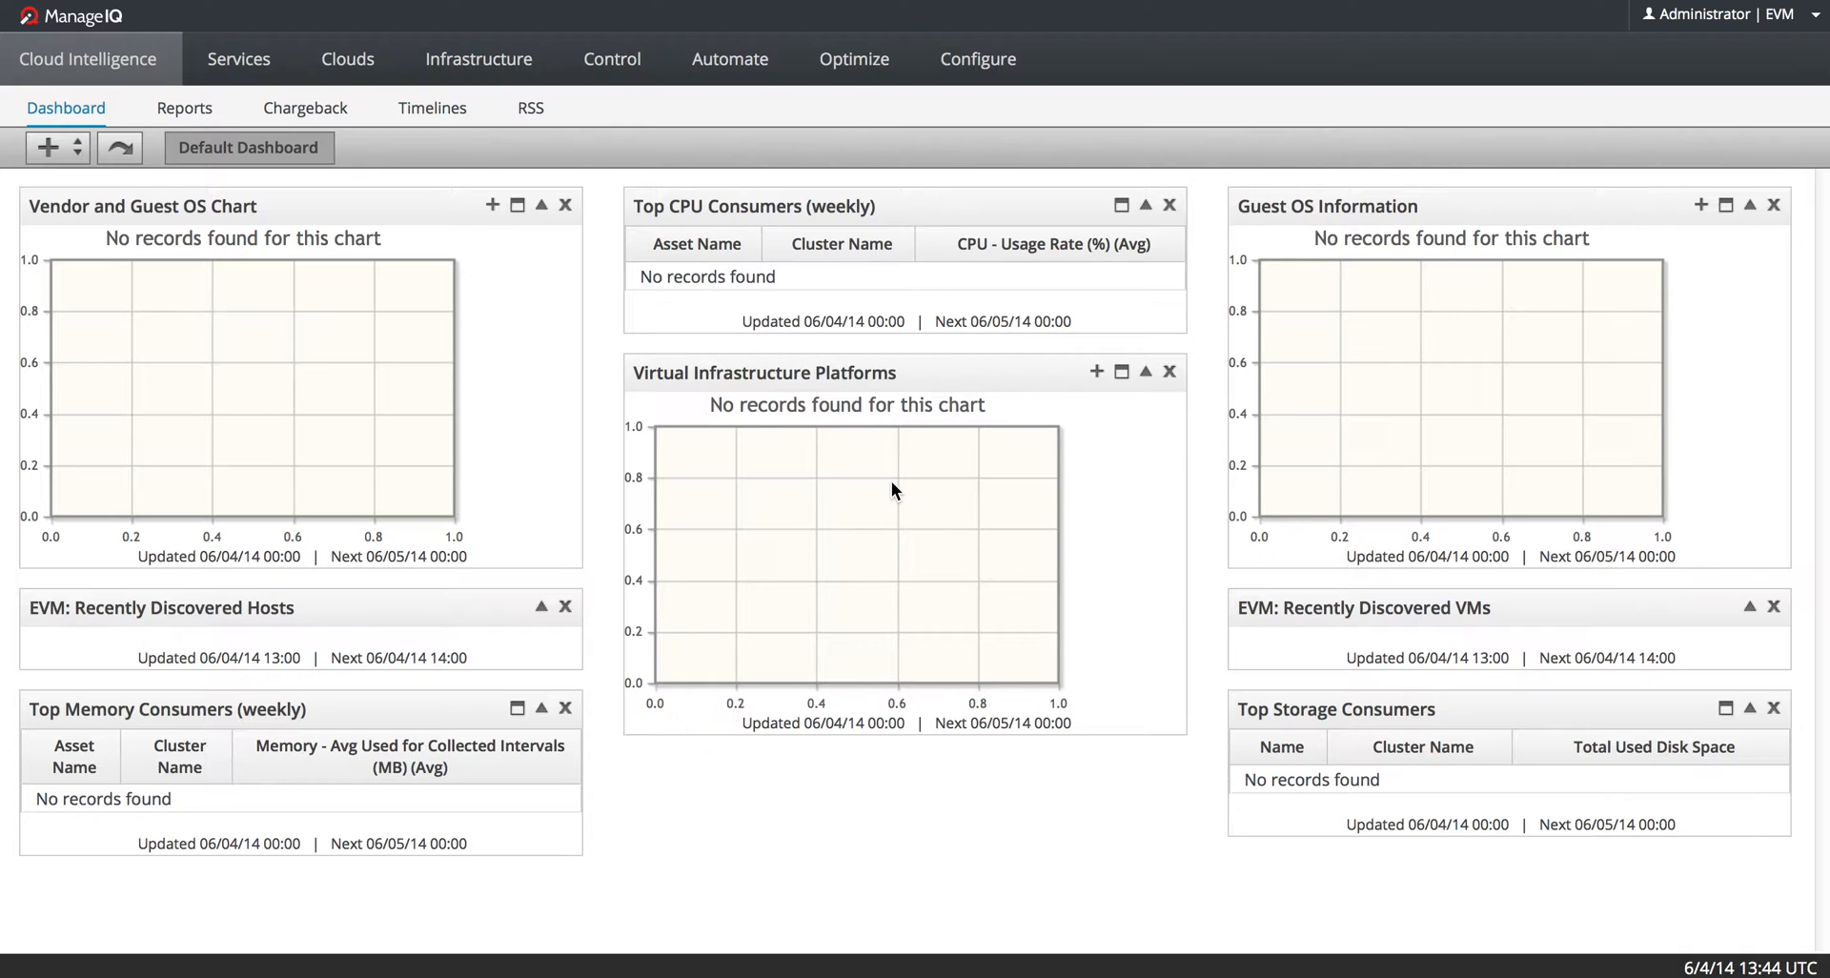
mouse_move(876, 480)
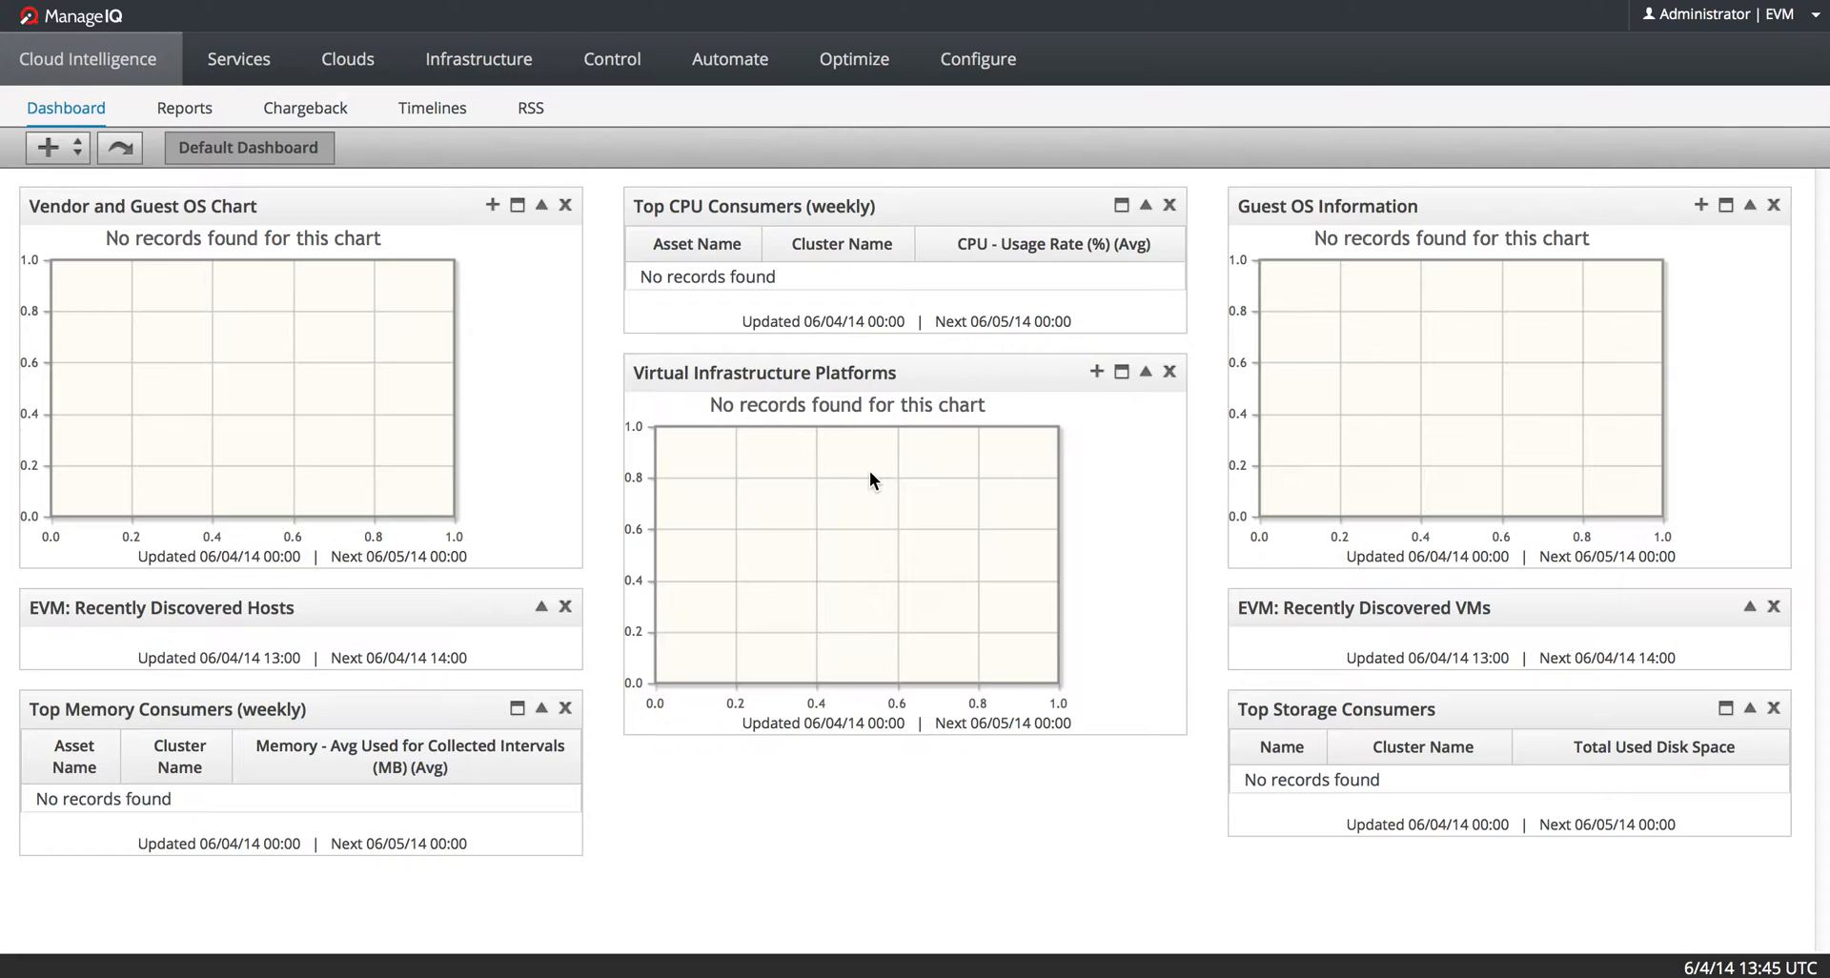
- Reach the Discover Infrastructure Providers form from the Infrastructure Providers list
left_click(476, 59)
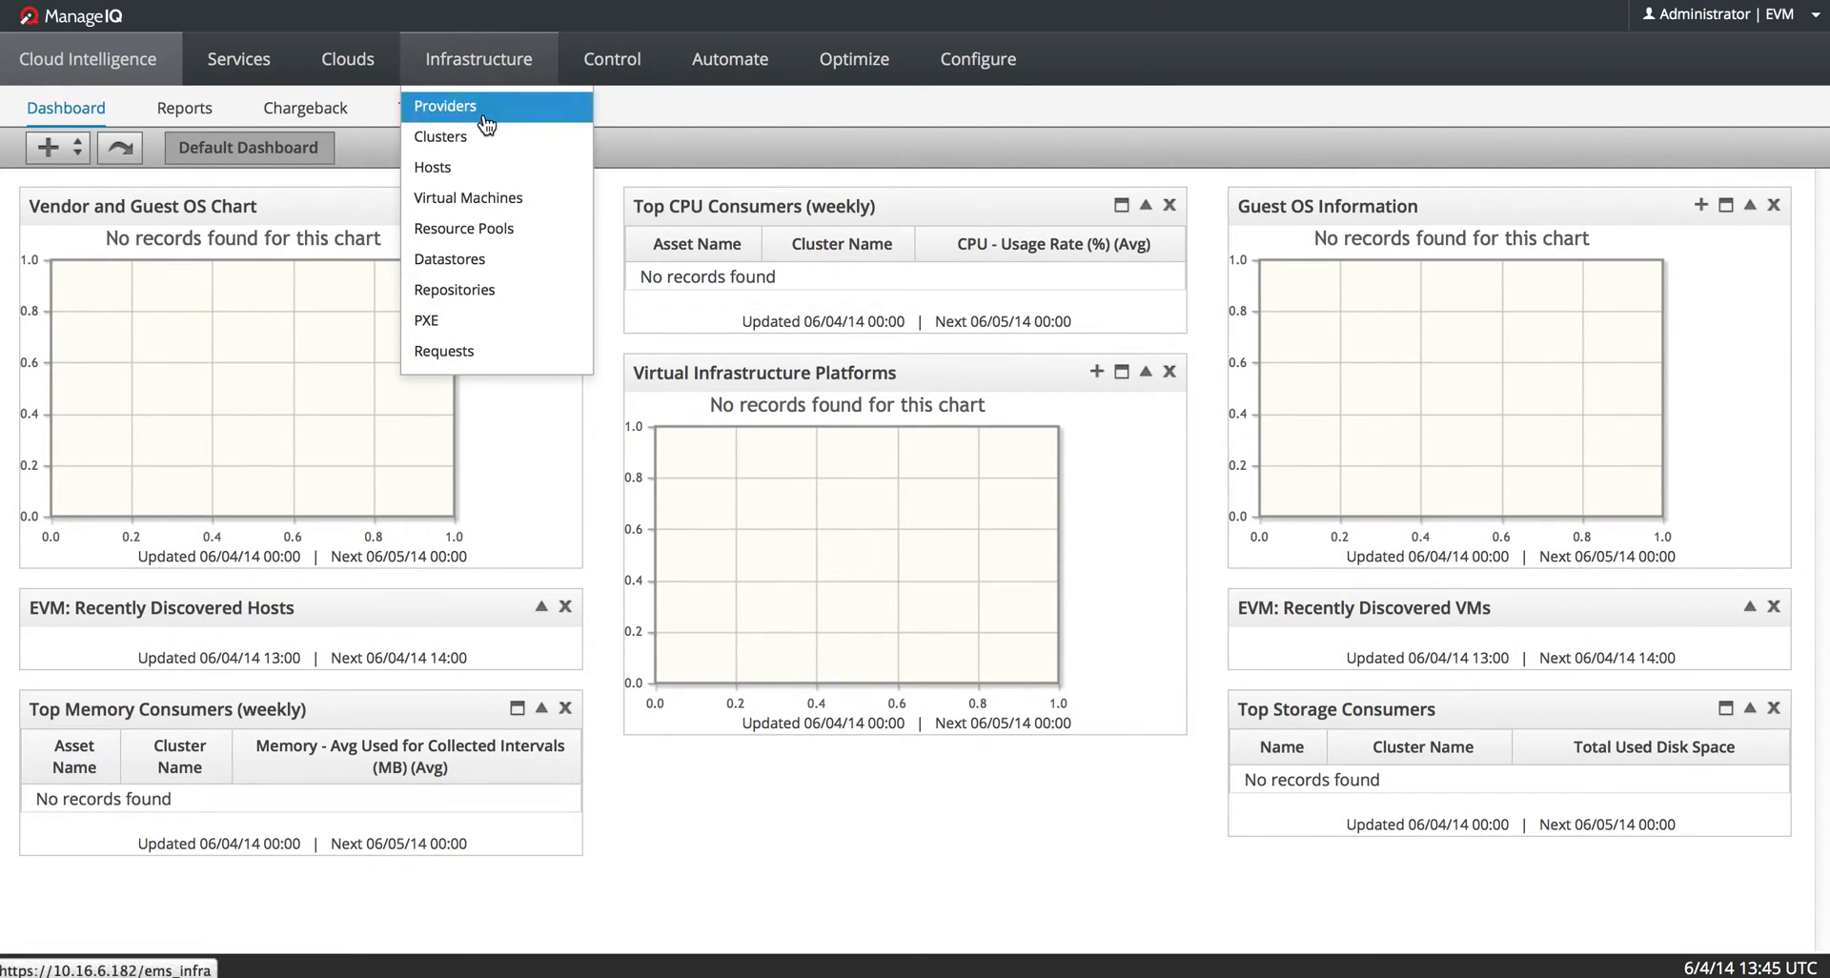
left_click(444, 105)
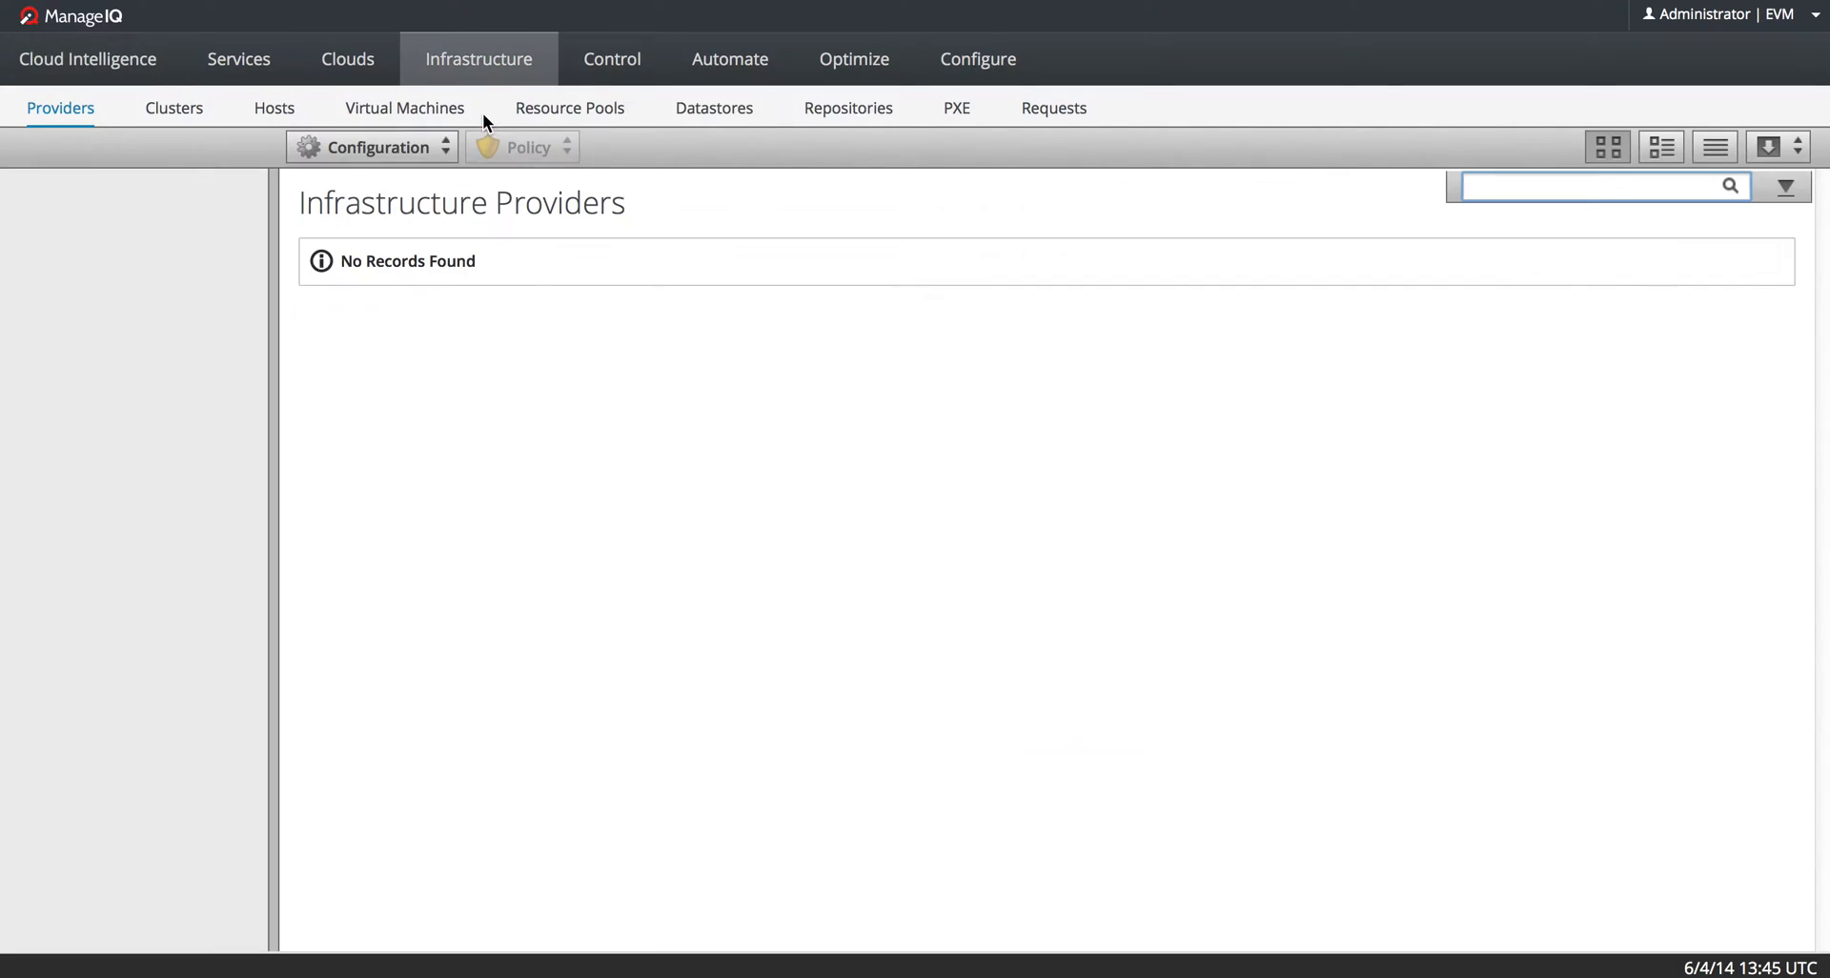
left_click(371, 147)
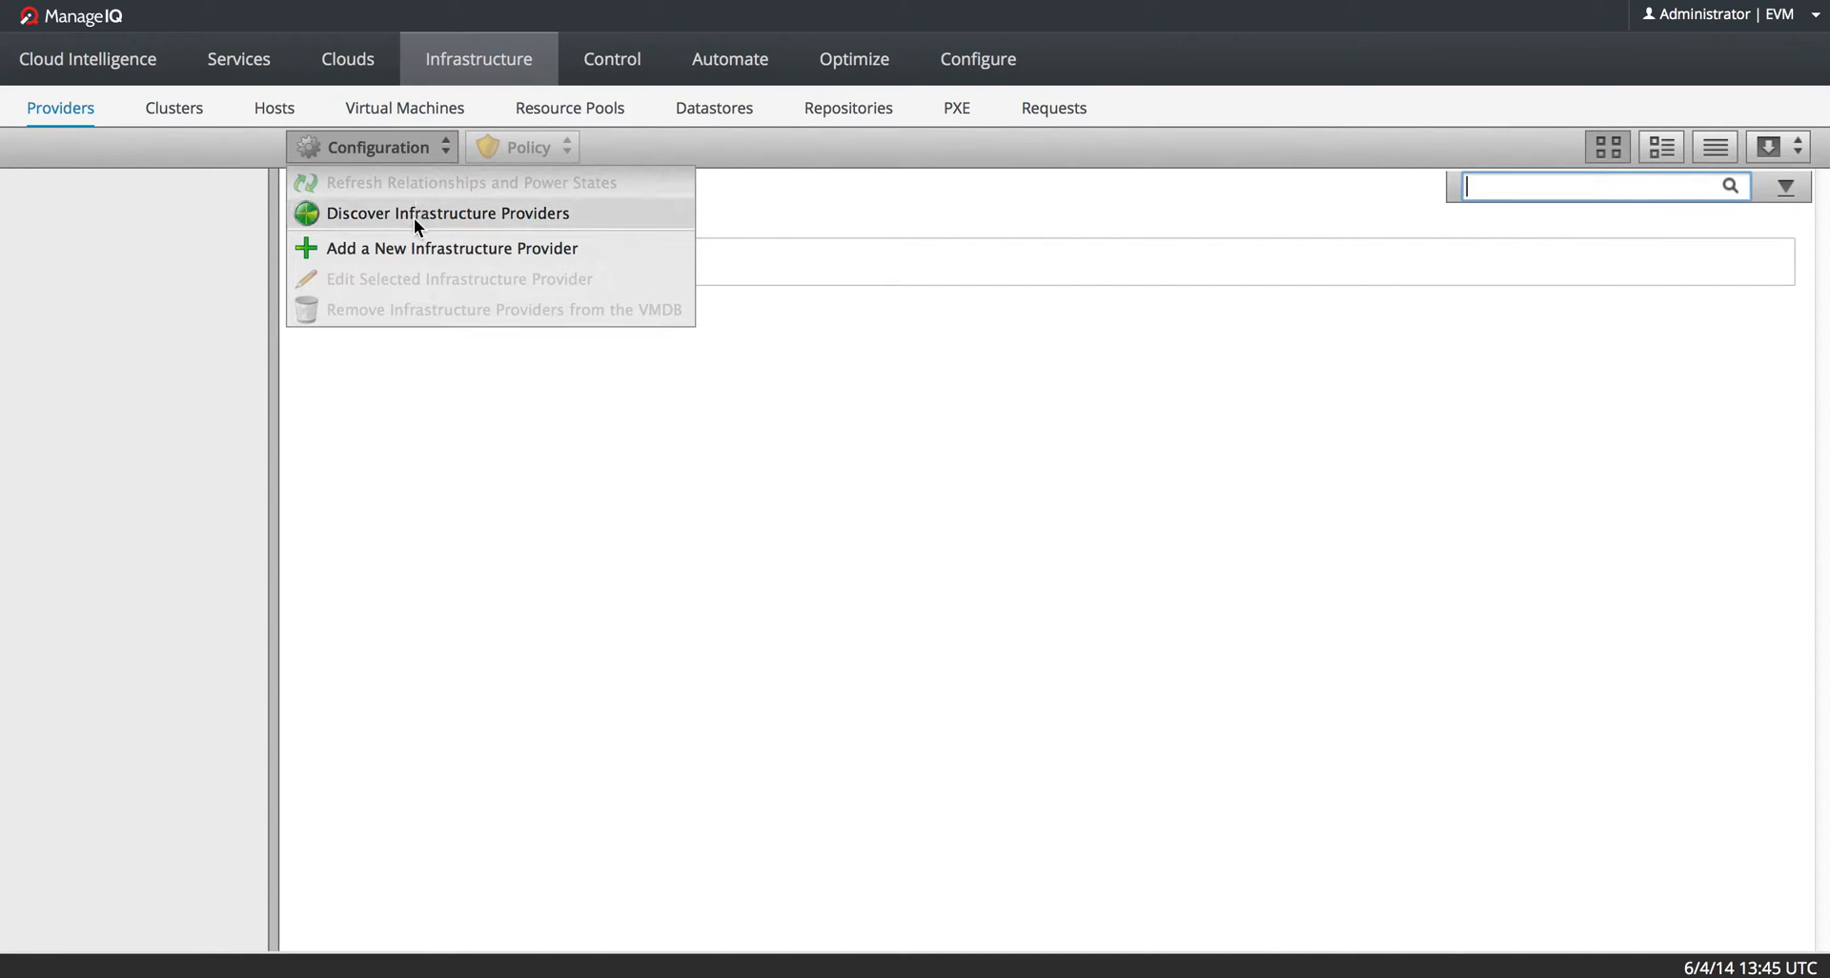
left_click(446, 212)
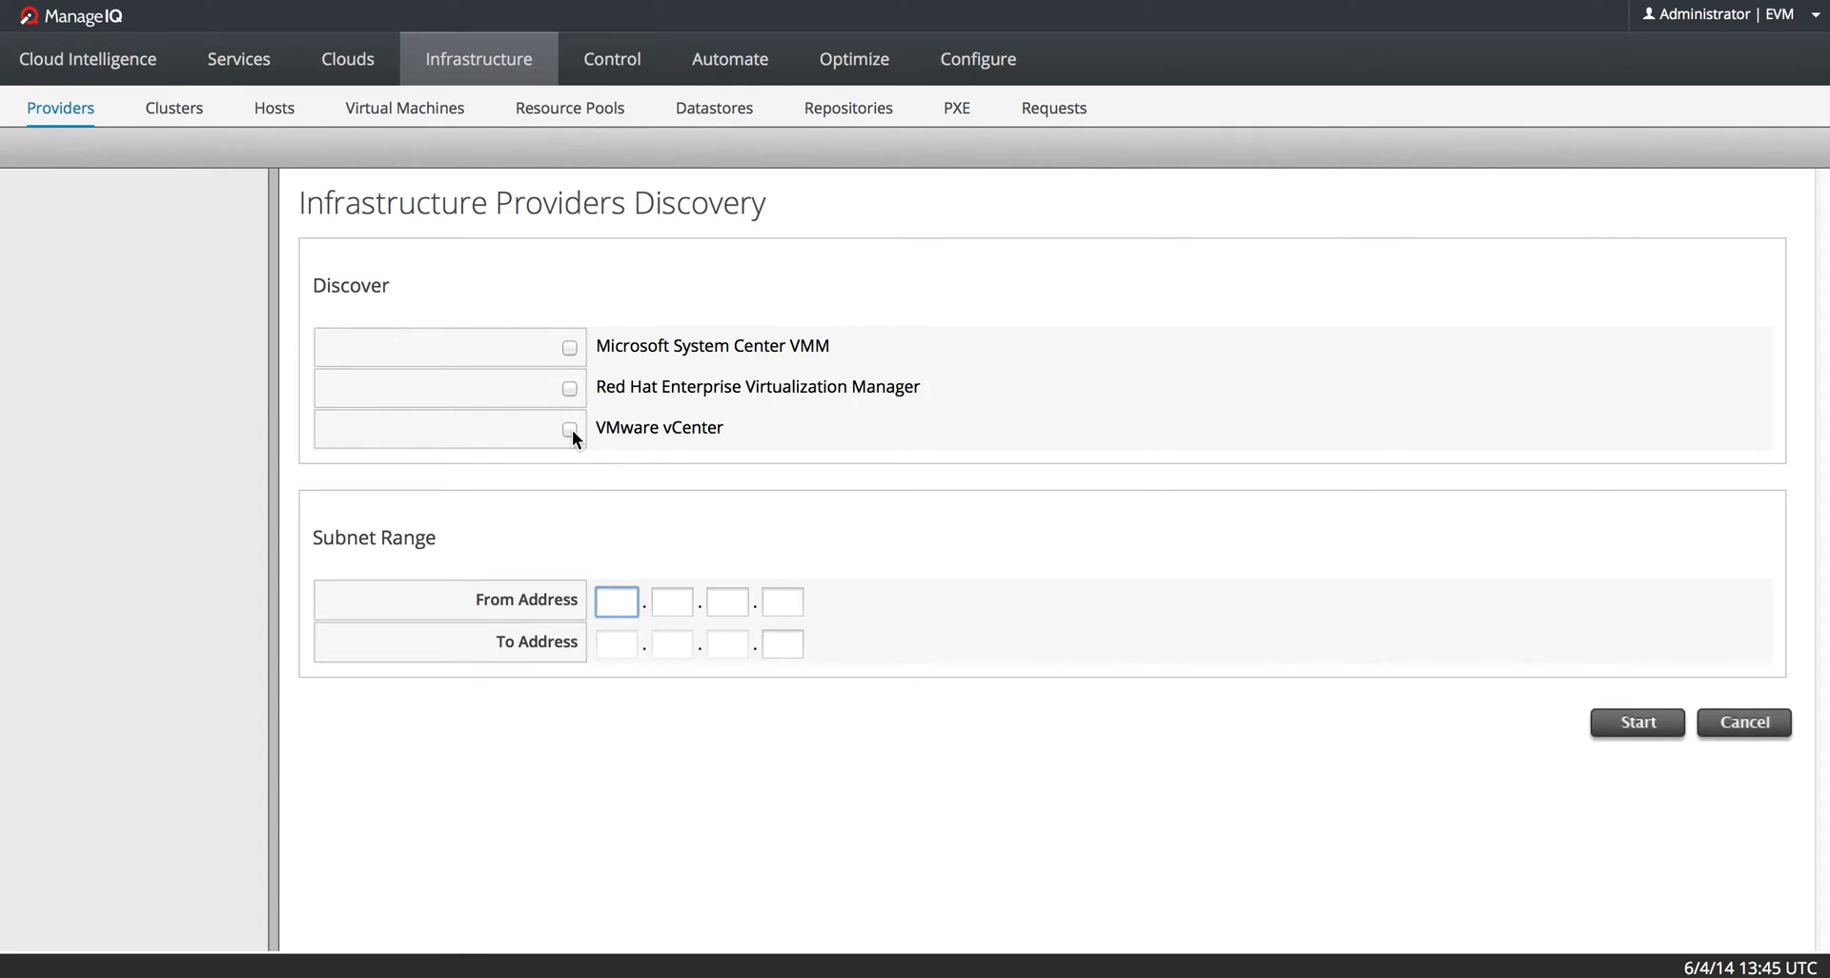
- Start a VMware vCenter discovery over the range 10.17.70.14 to 10.17.70.14
left_click(570, 427)
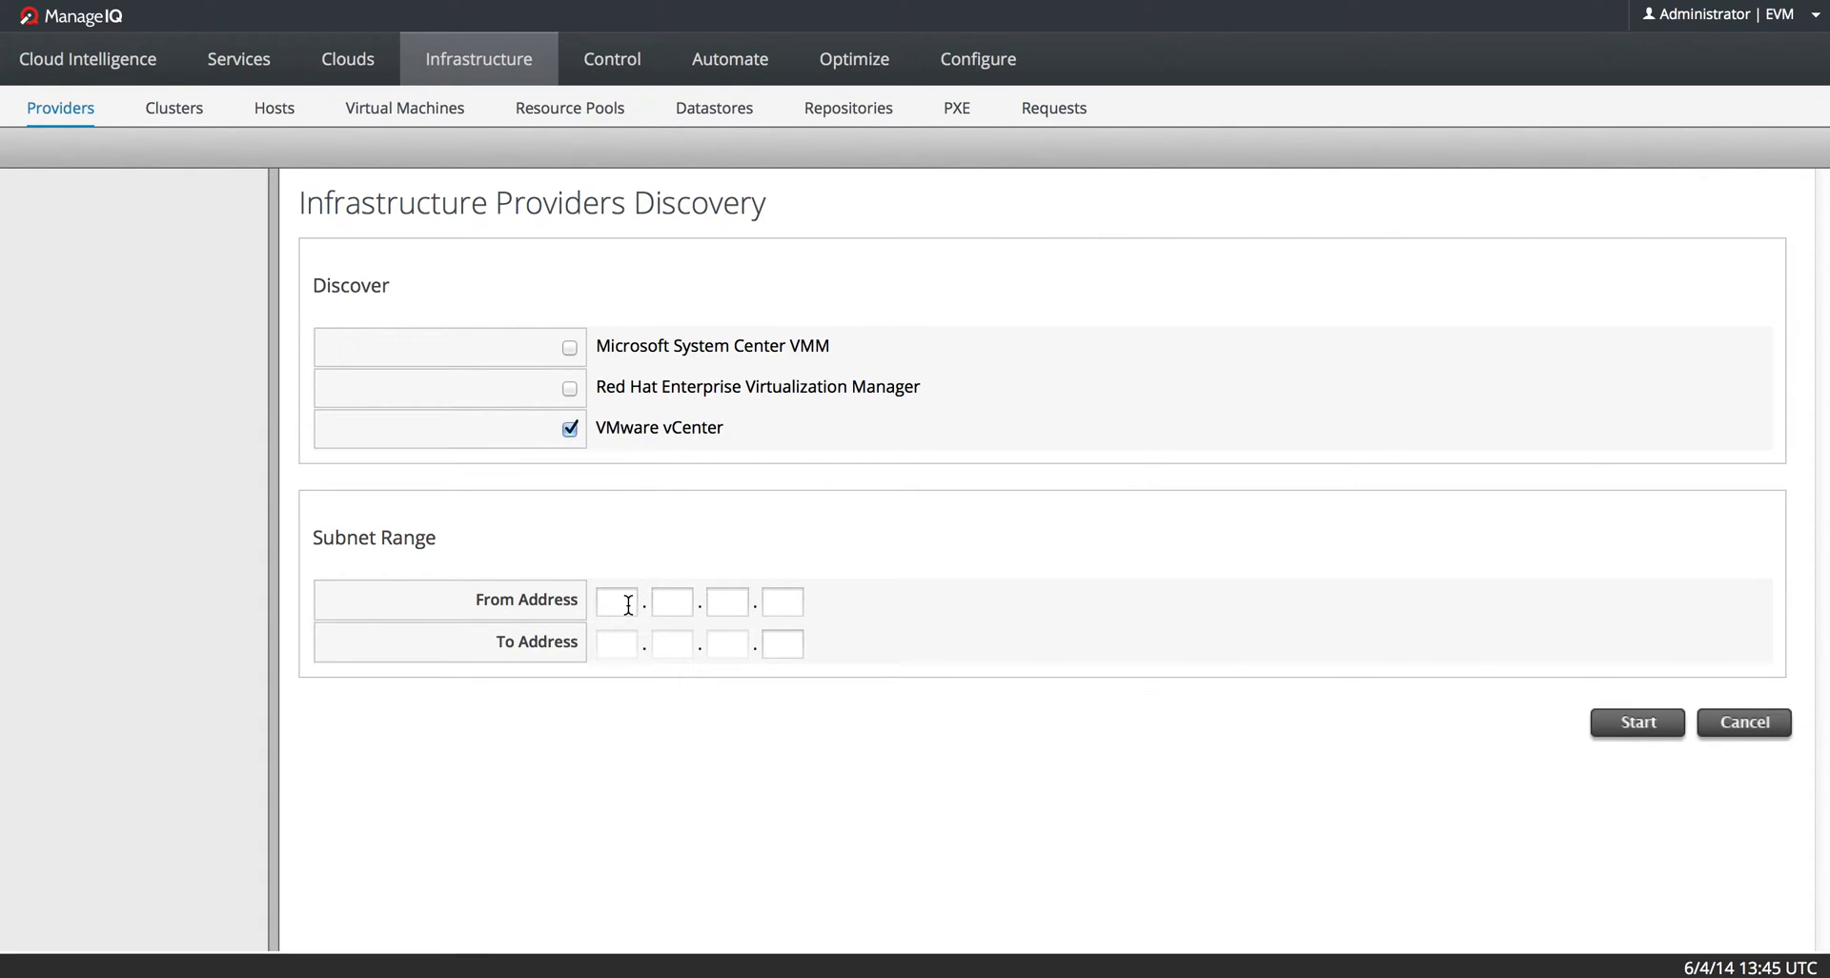
left_click(616, 600)
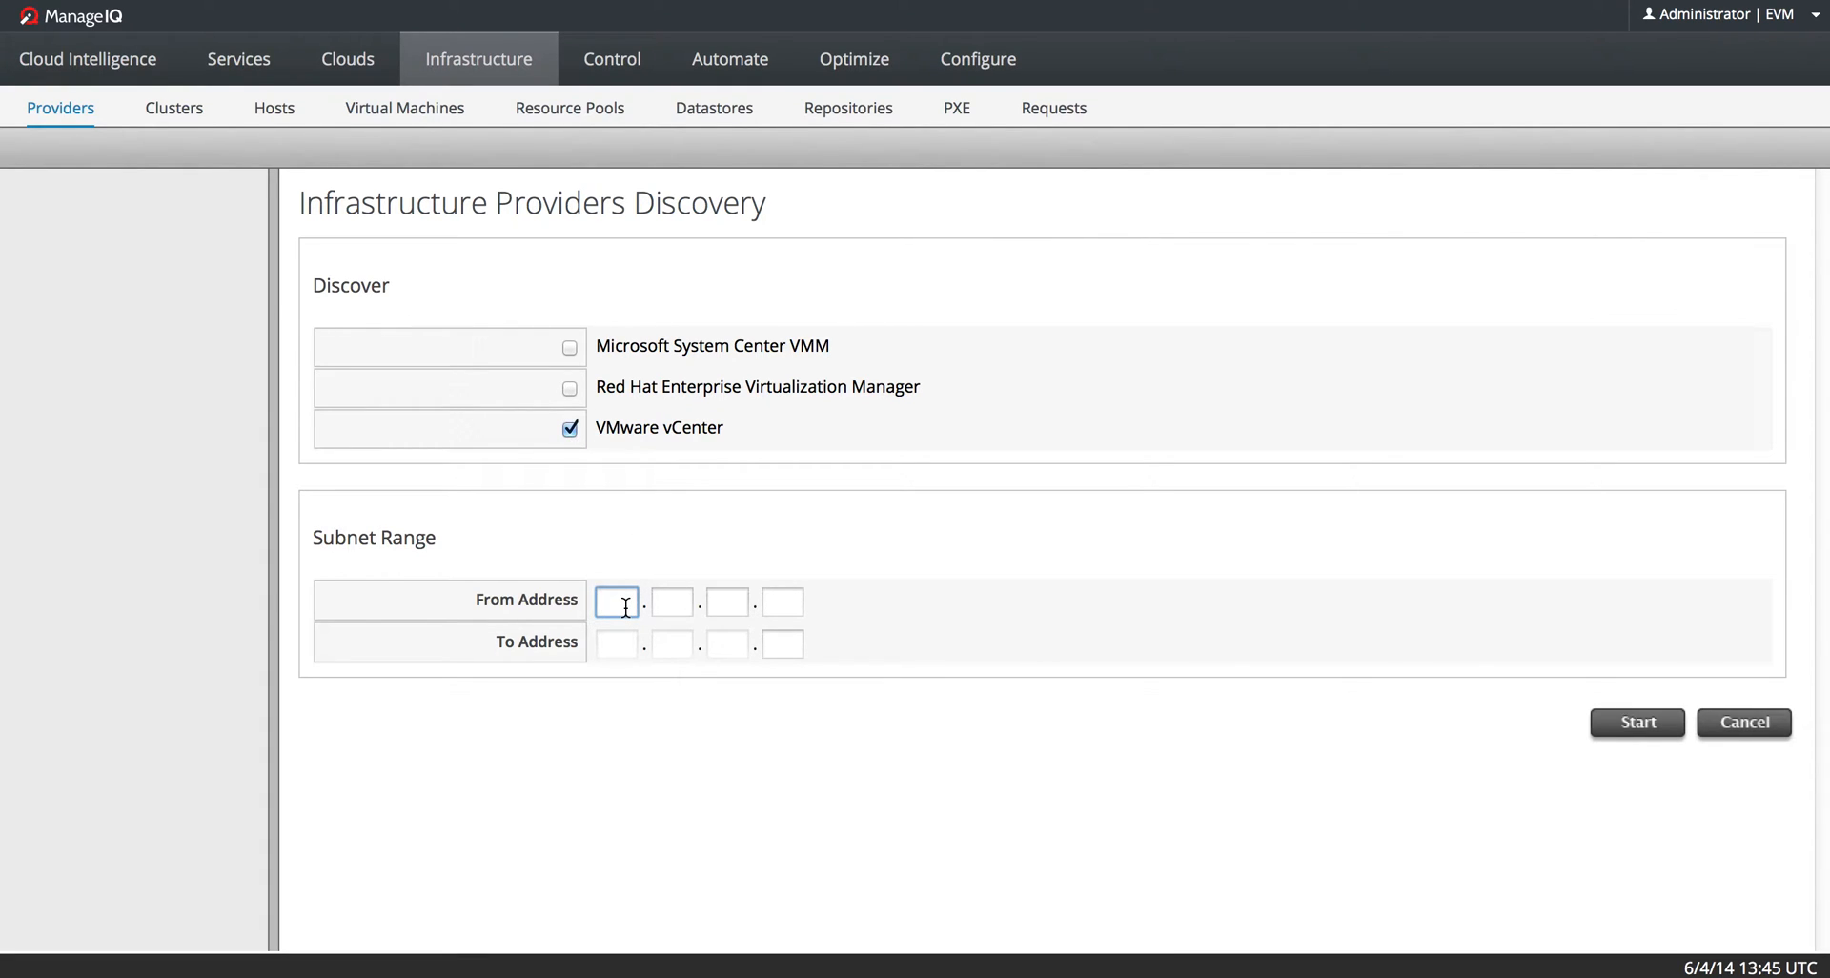
left_click(616, 600)
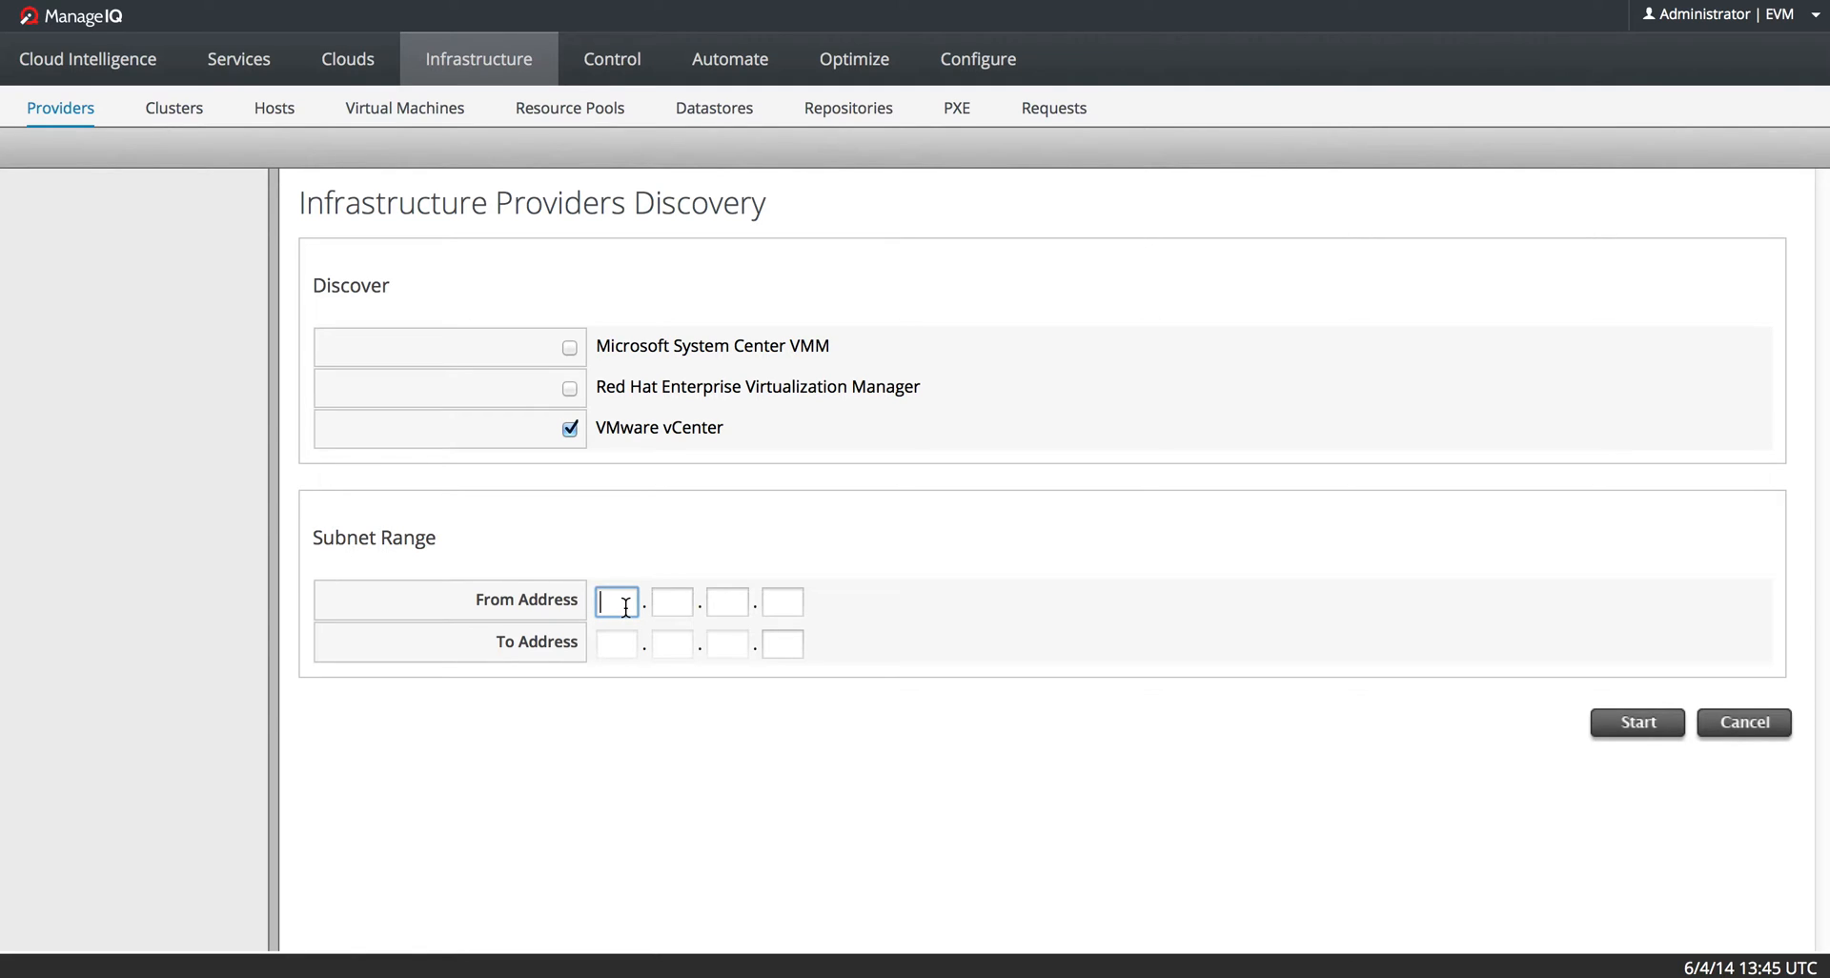
type("10")
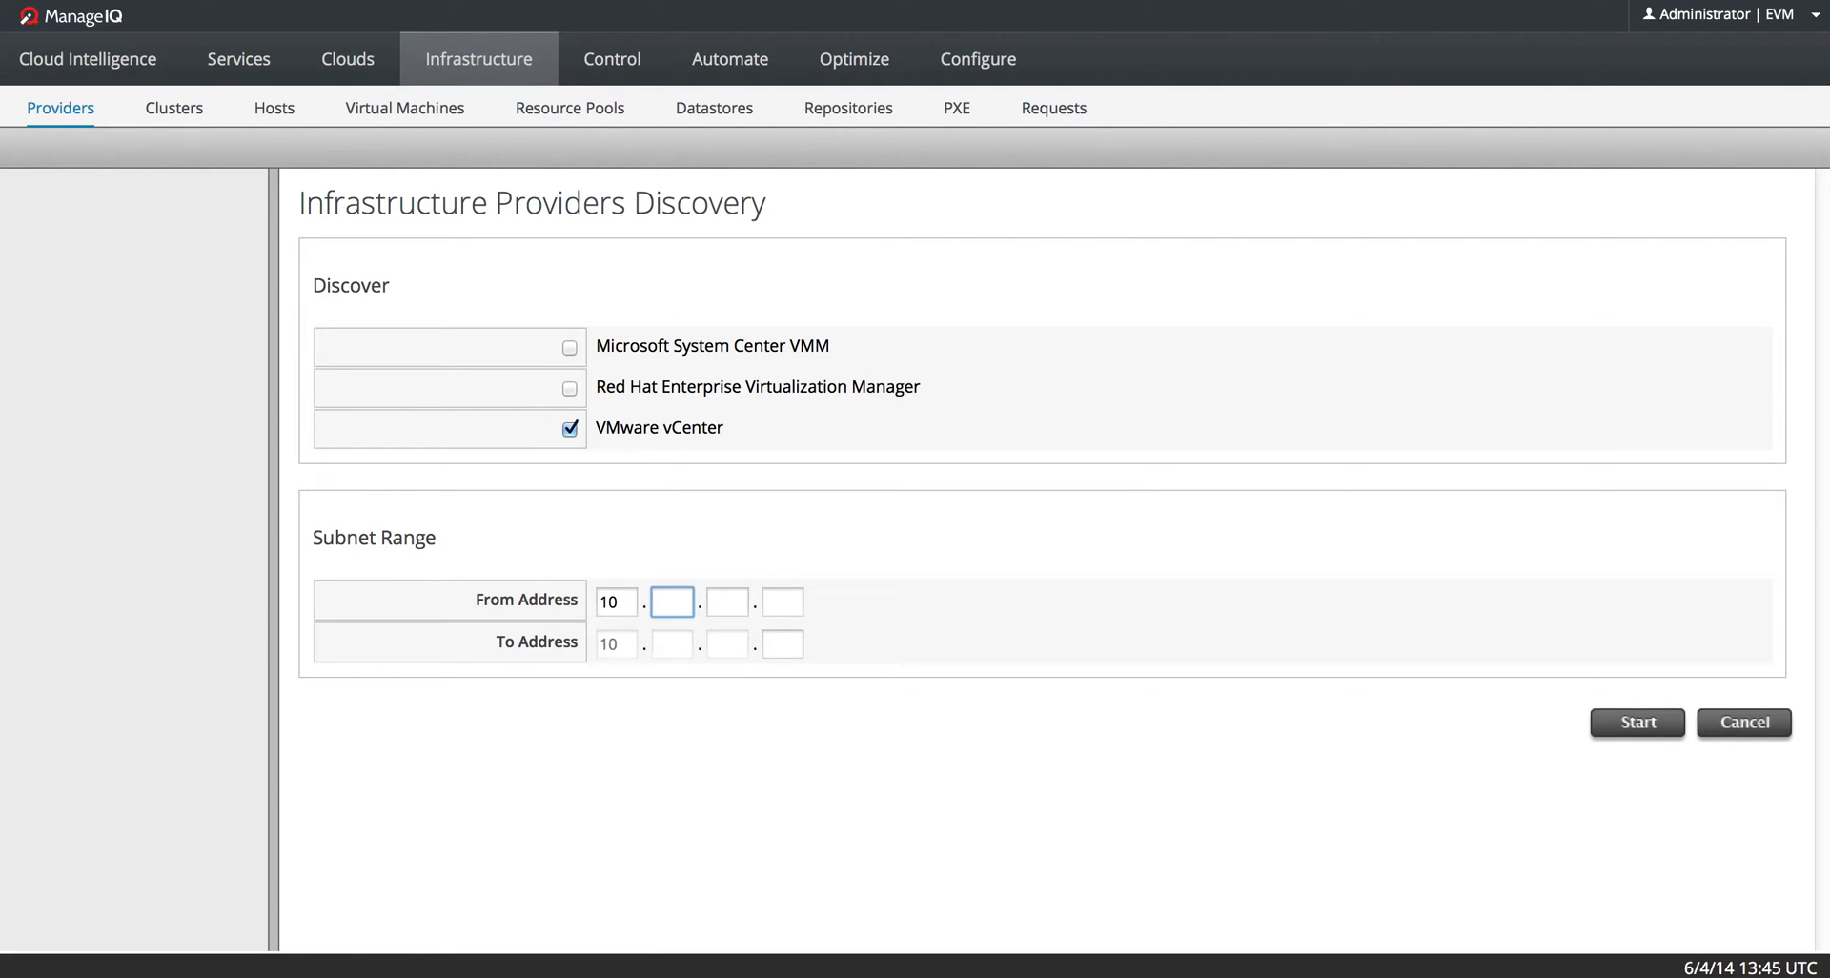
type("70")
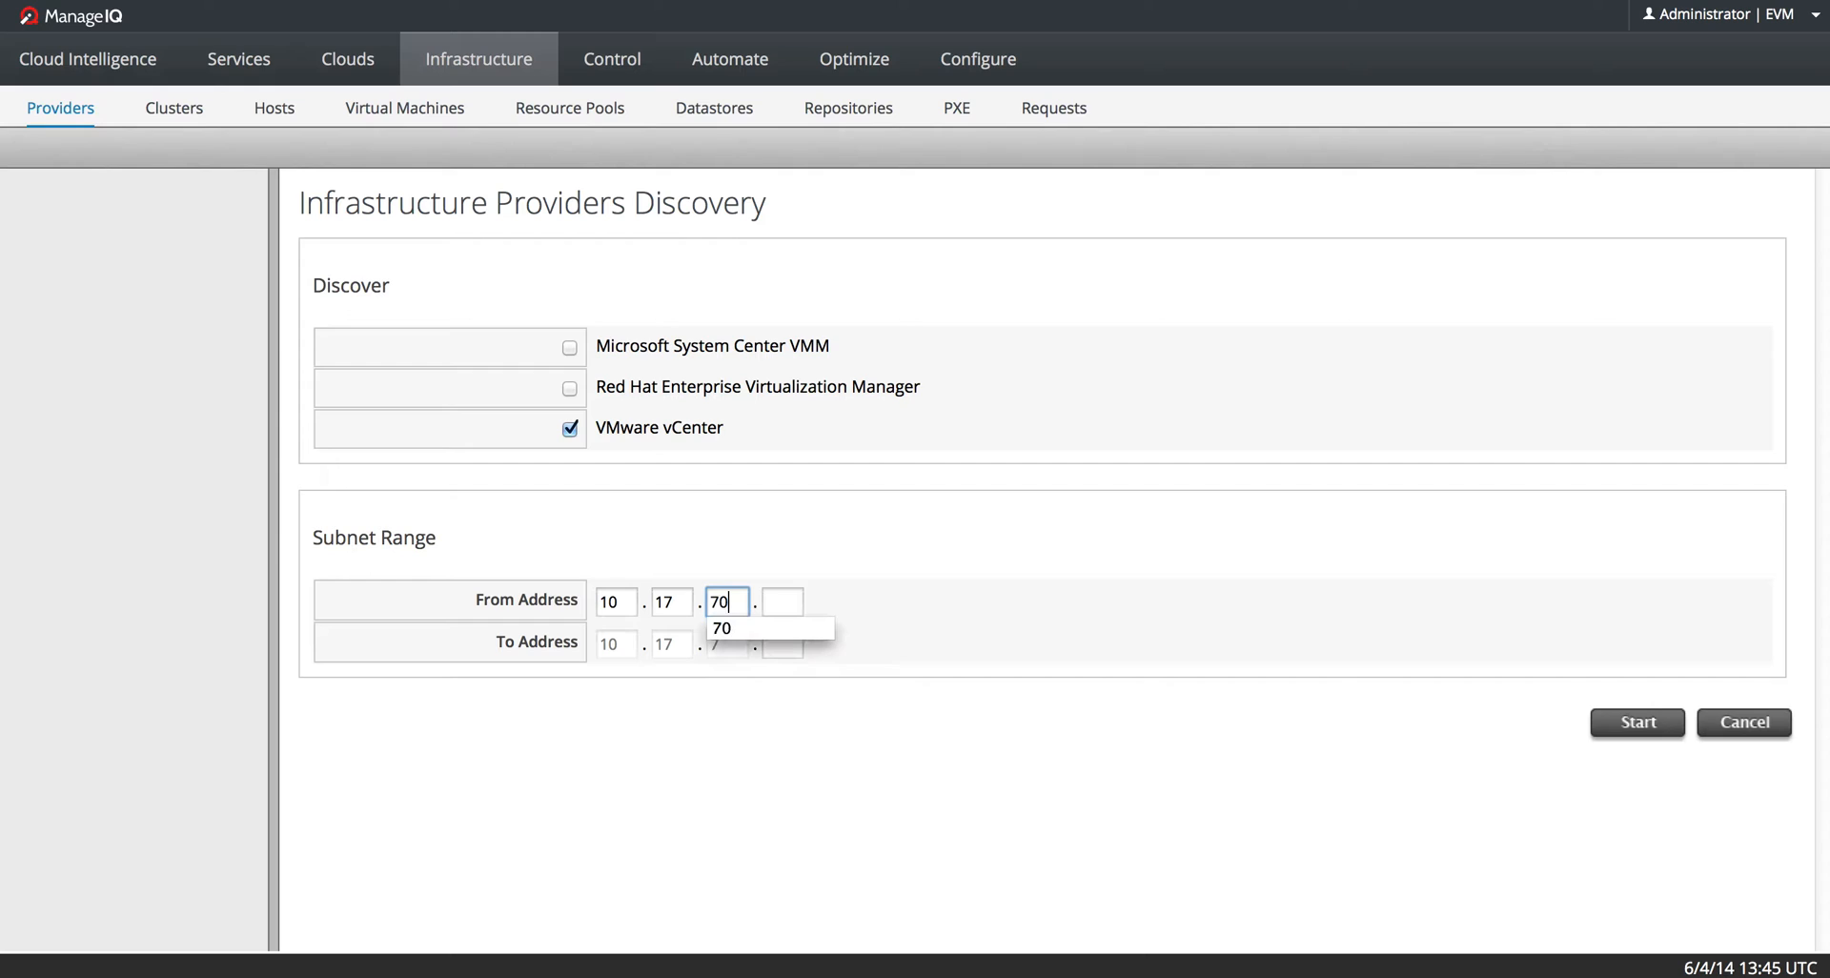
type("14")
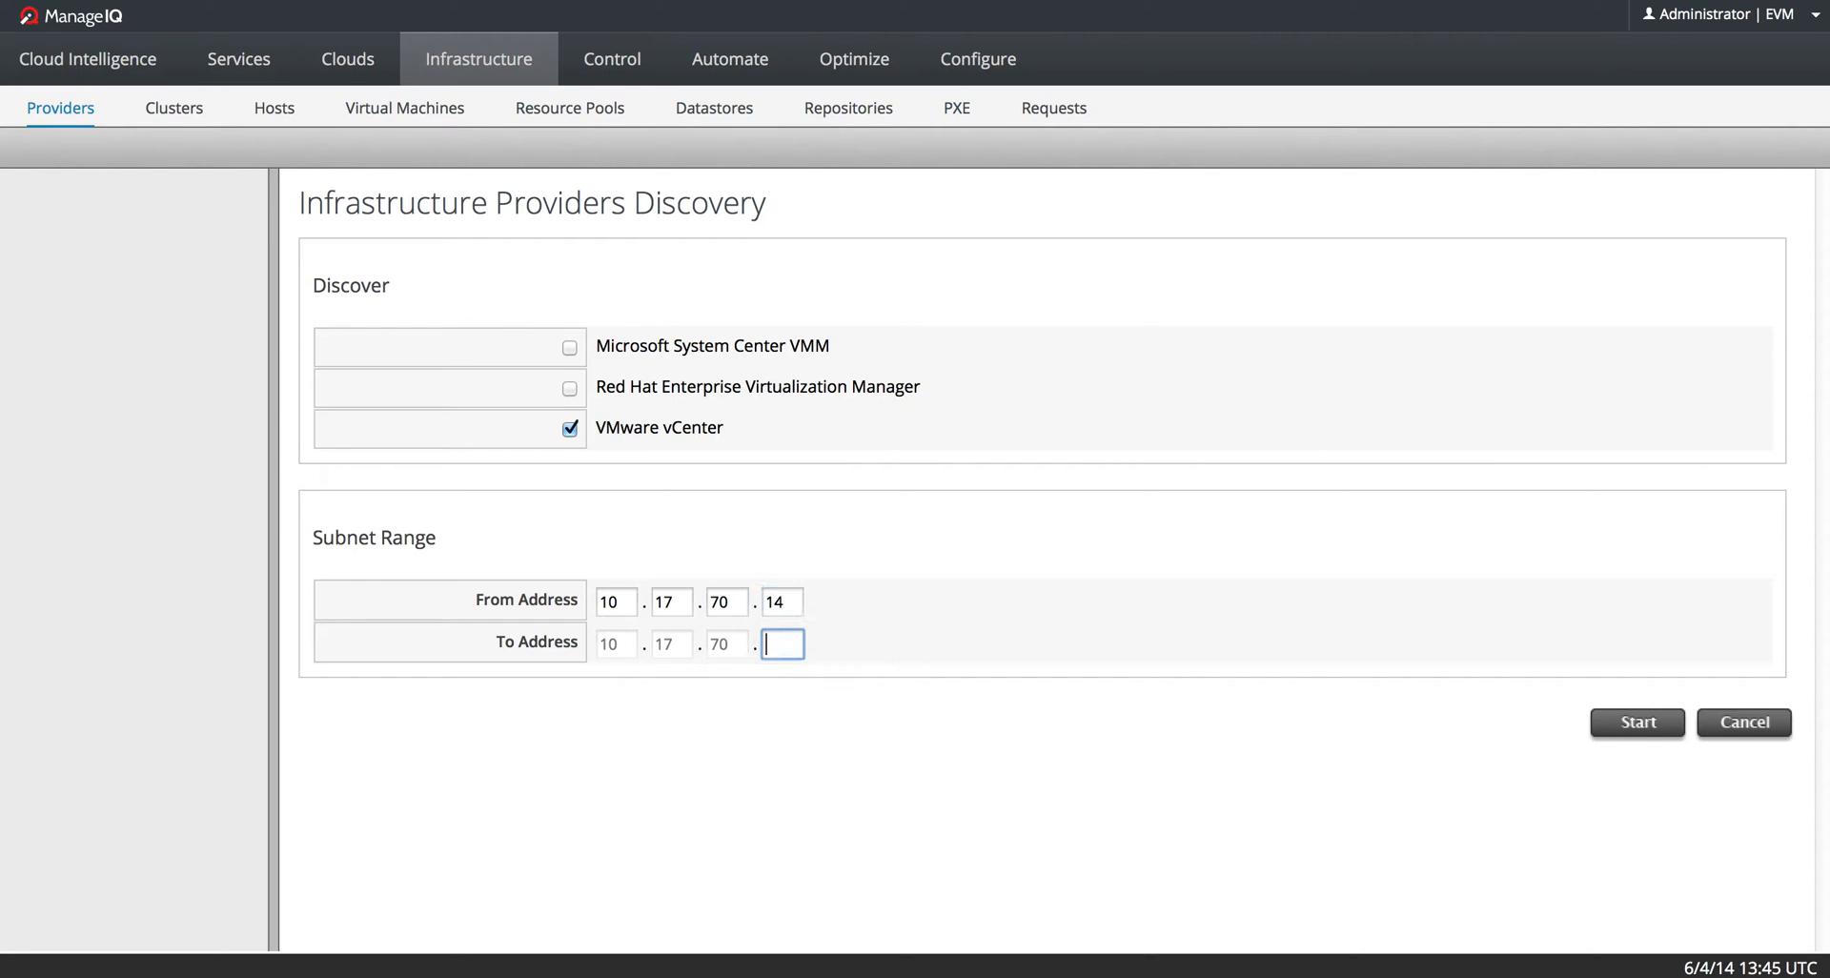
type("14")
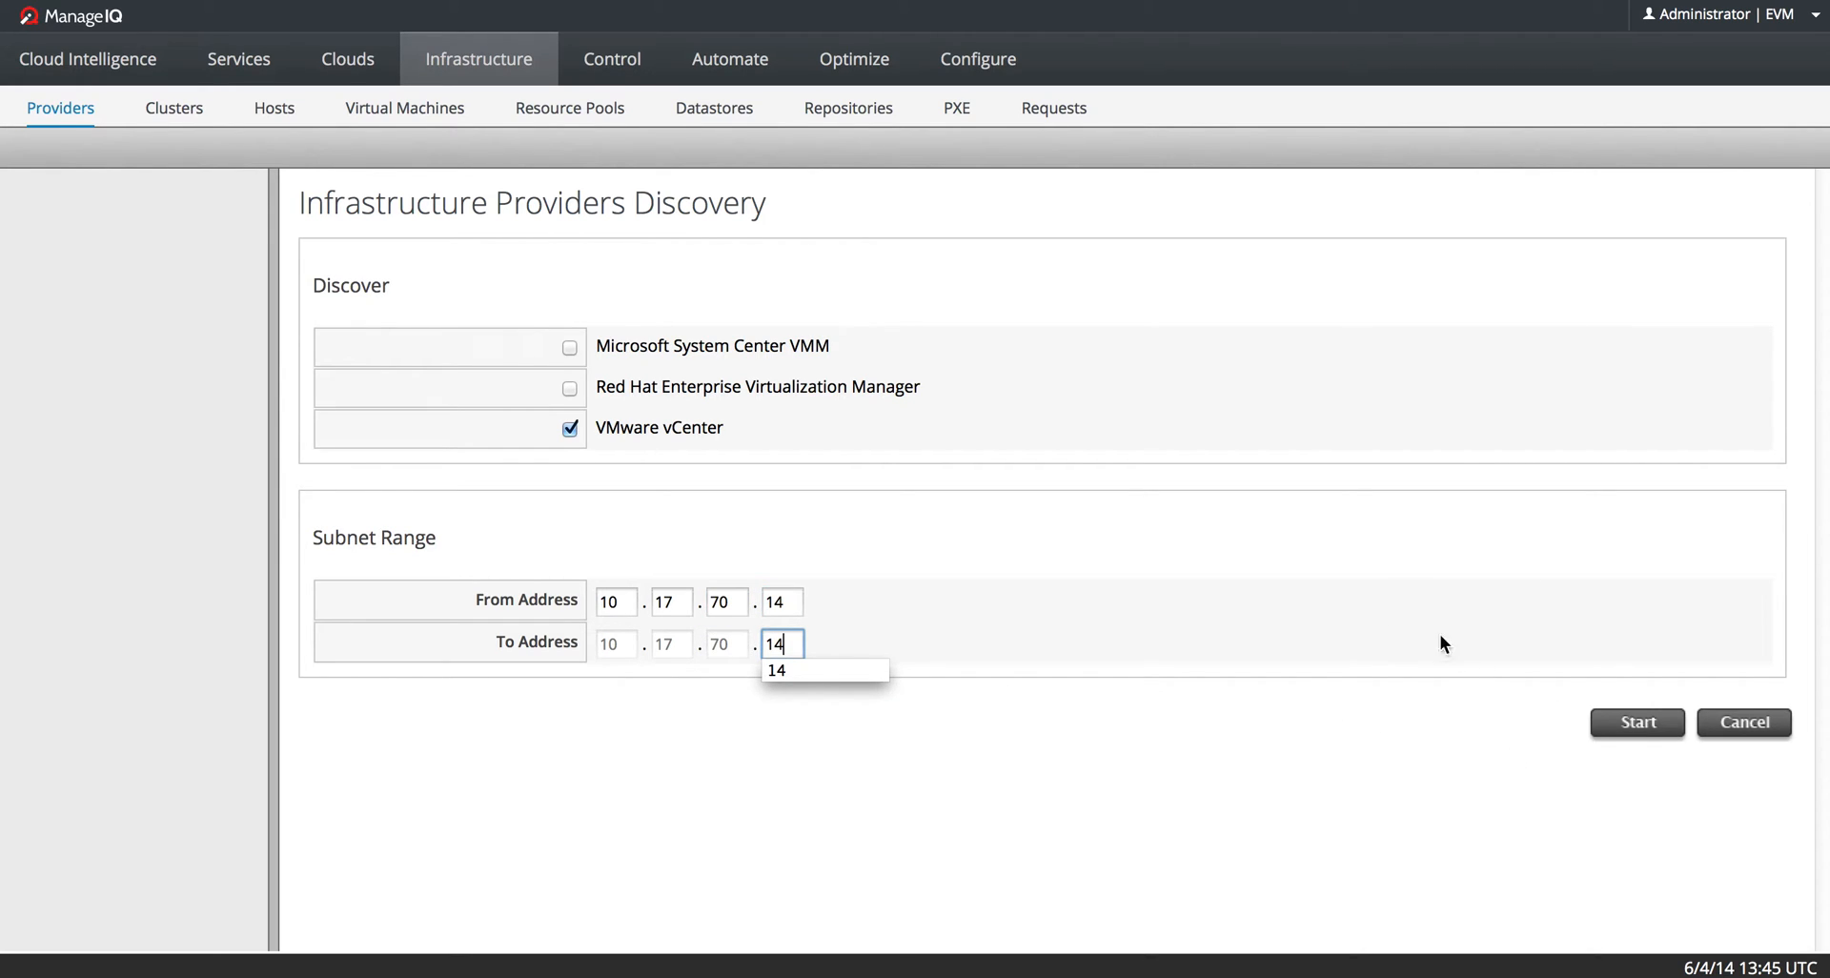
left_click(1635, 720)
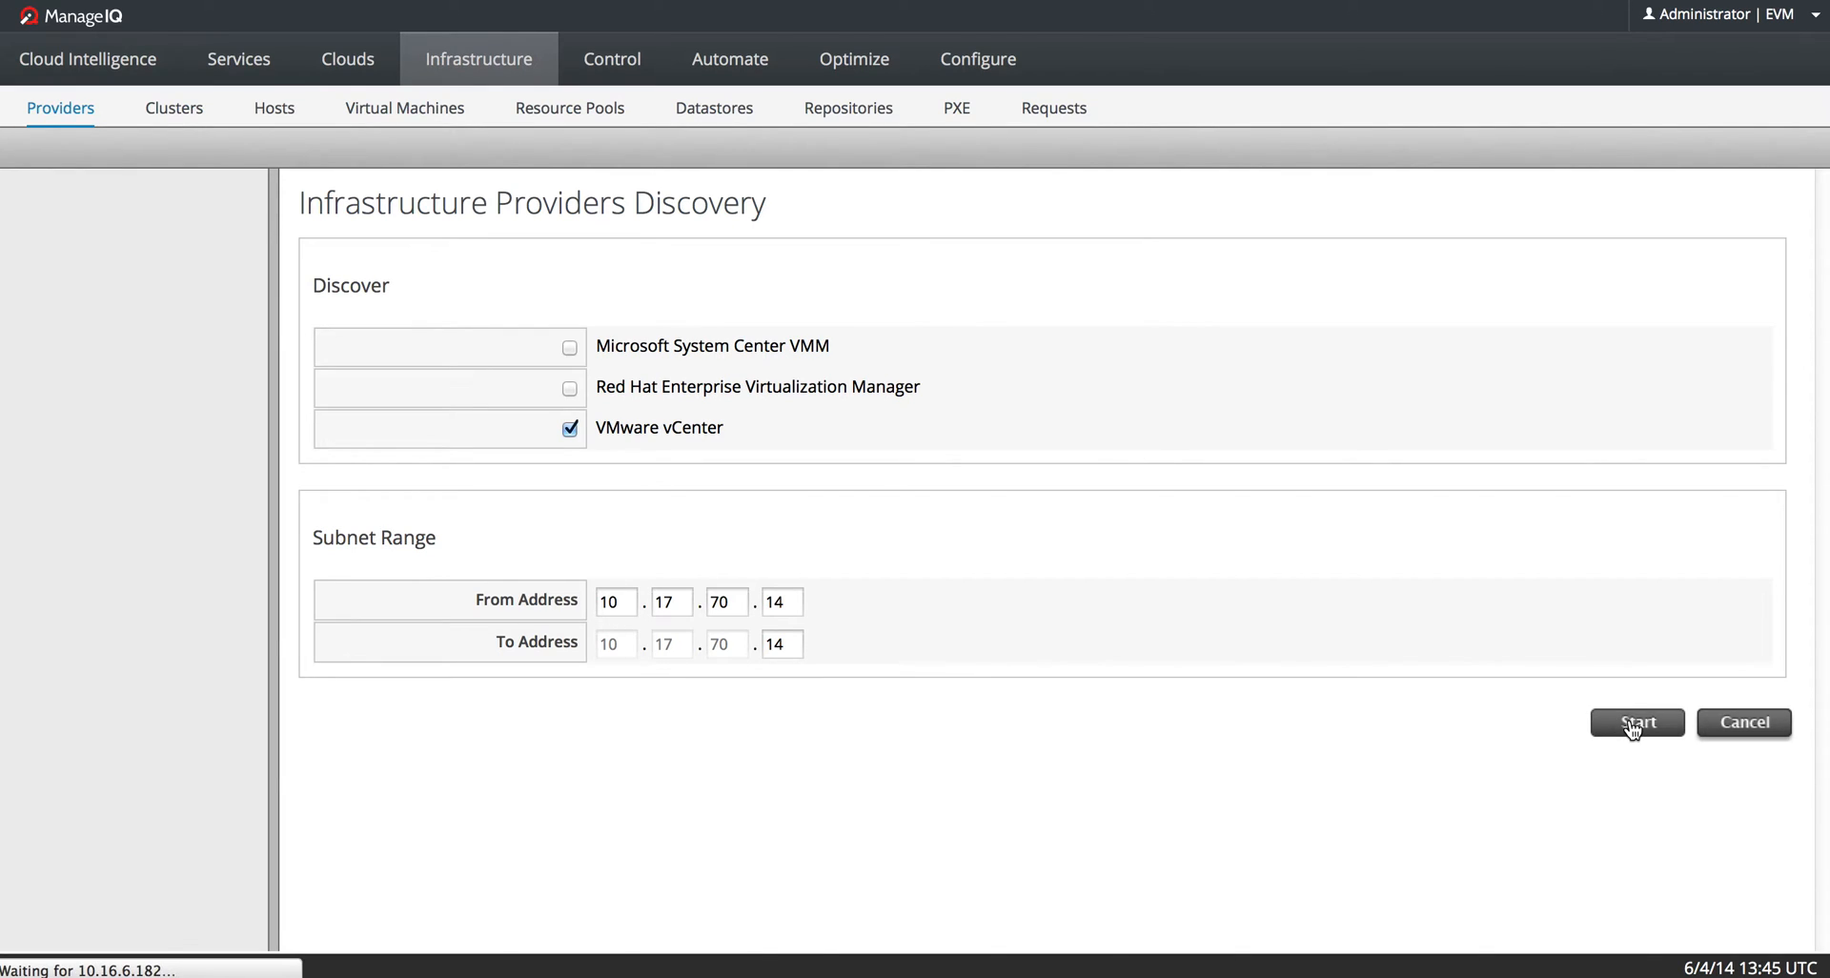
- Dismiss the discovery message and begin editing the found Virtual Center (10.17.70.14) provider
left_click(1635, 721)
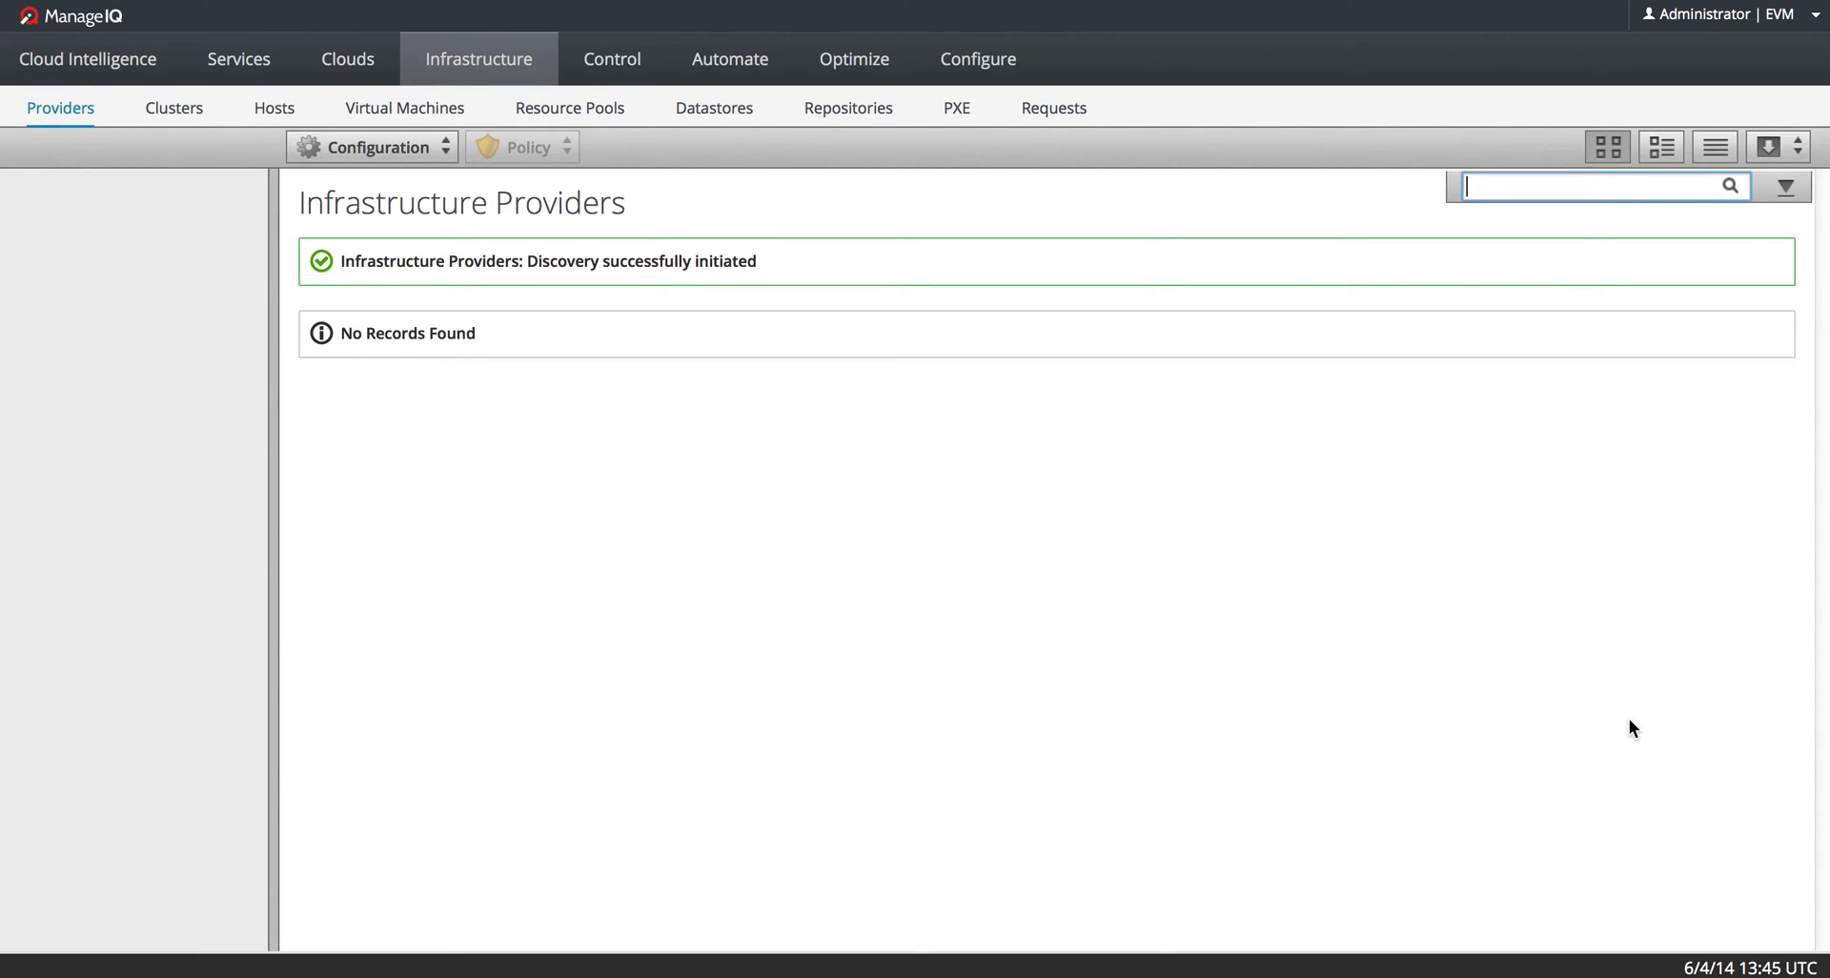
mouse_move(818, 322)
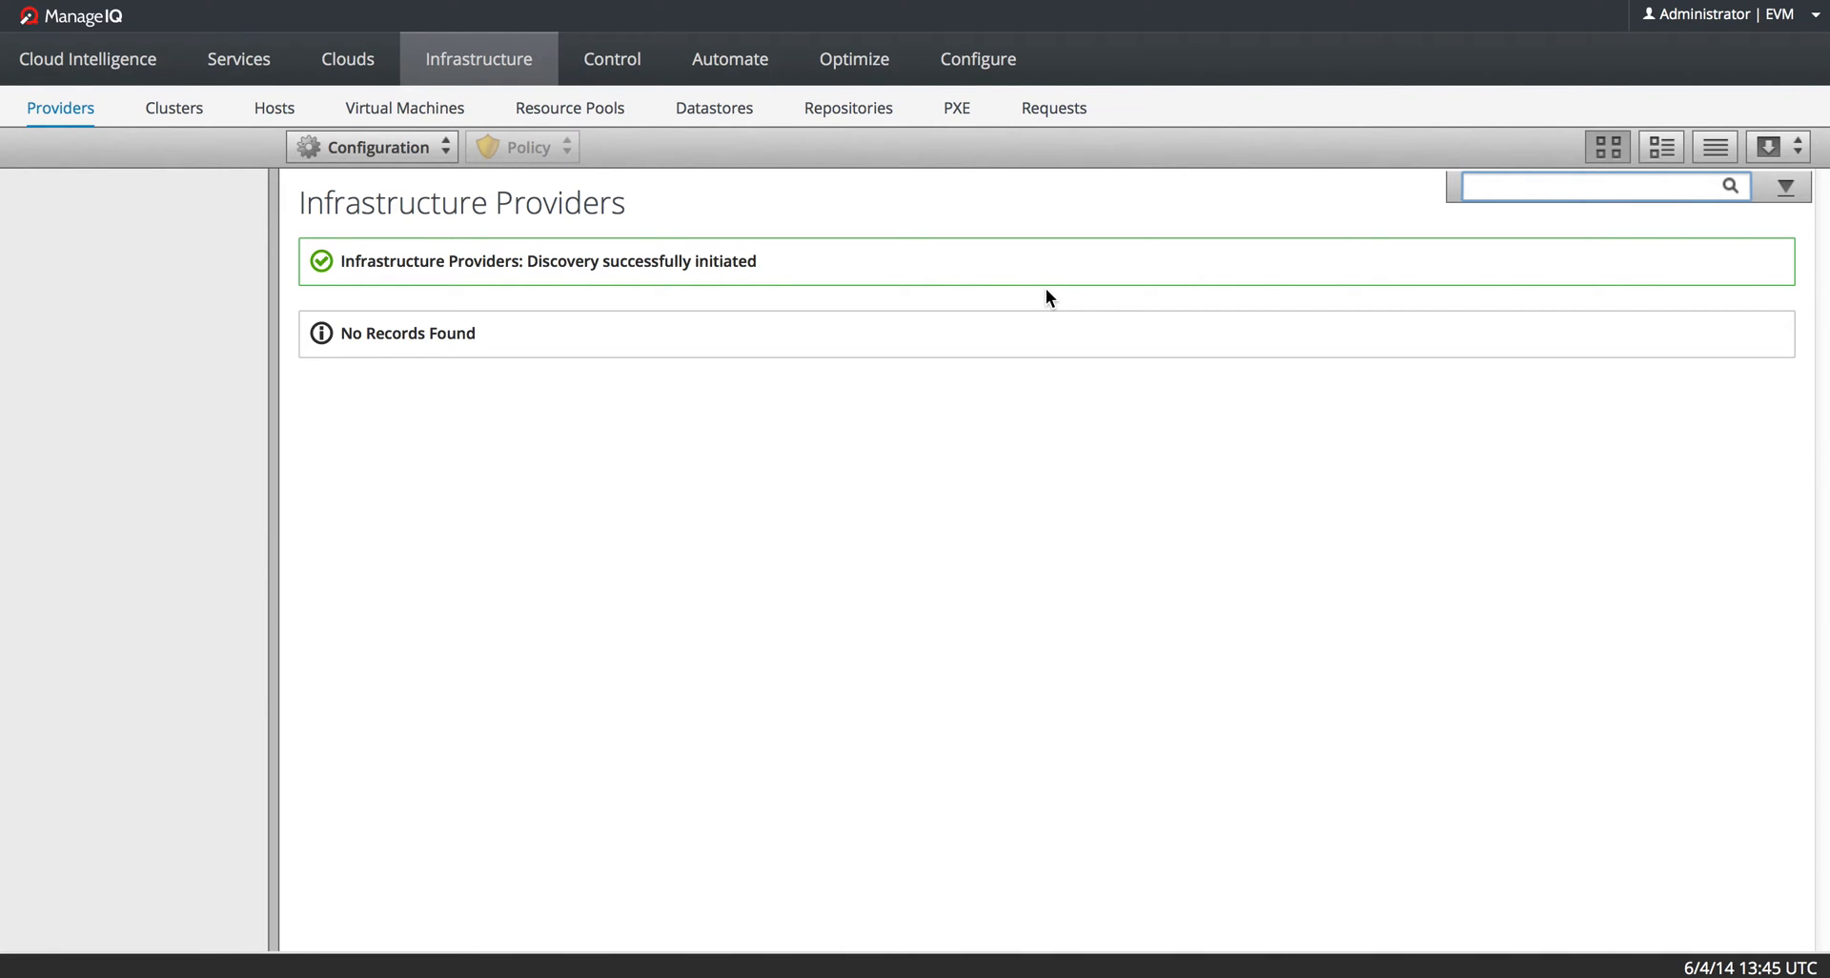
left_click(1587, 185)
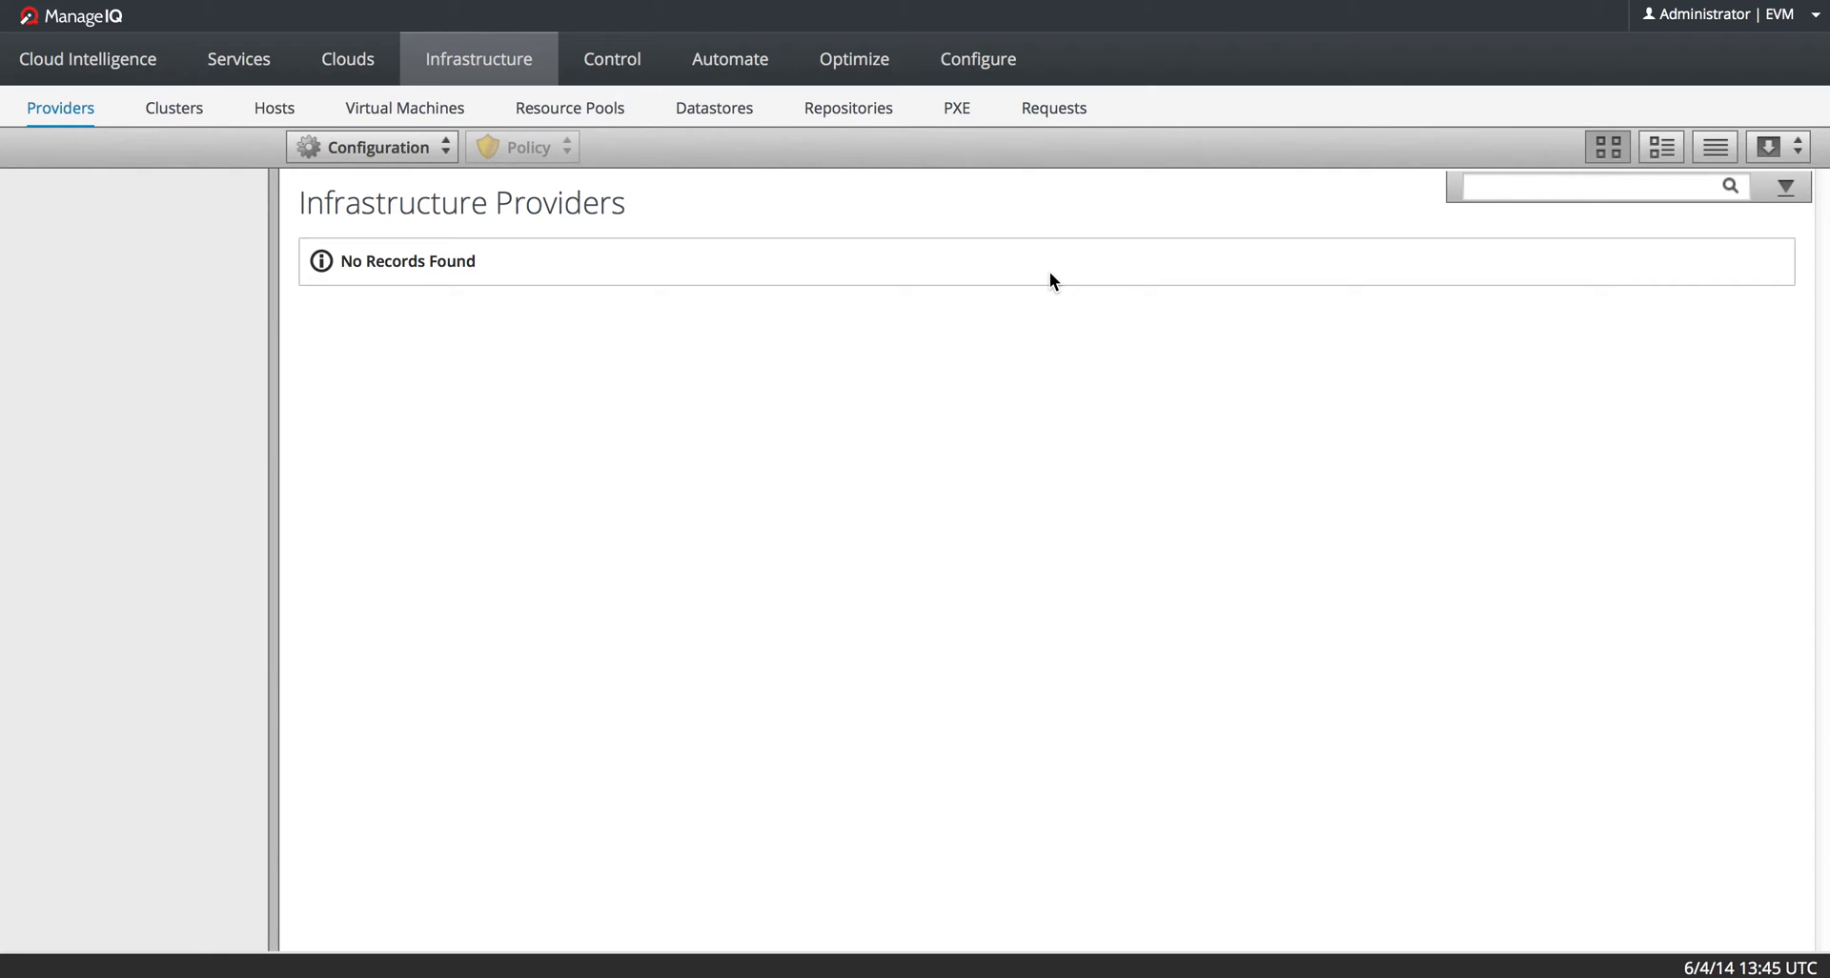
mouse_move(477, 68)
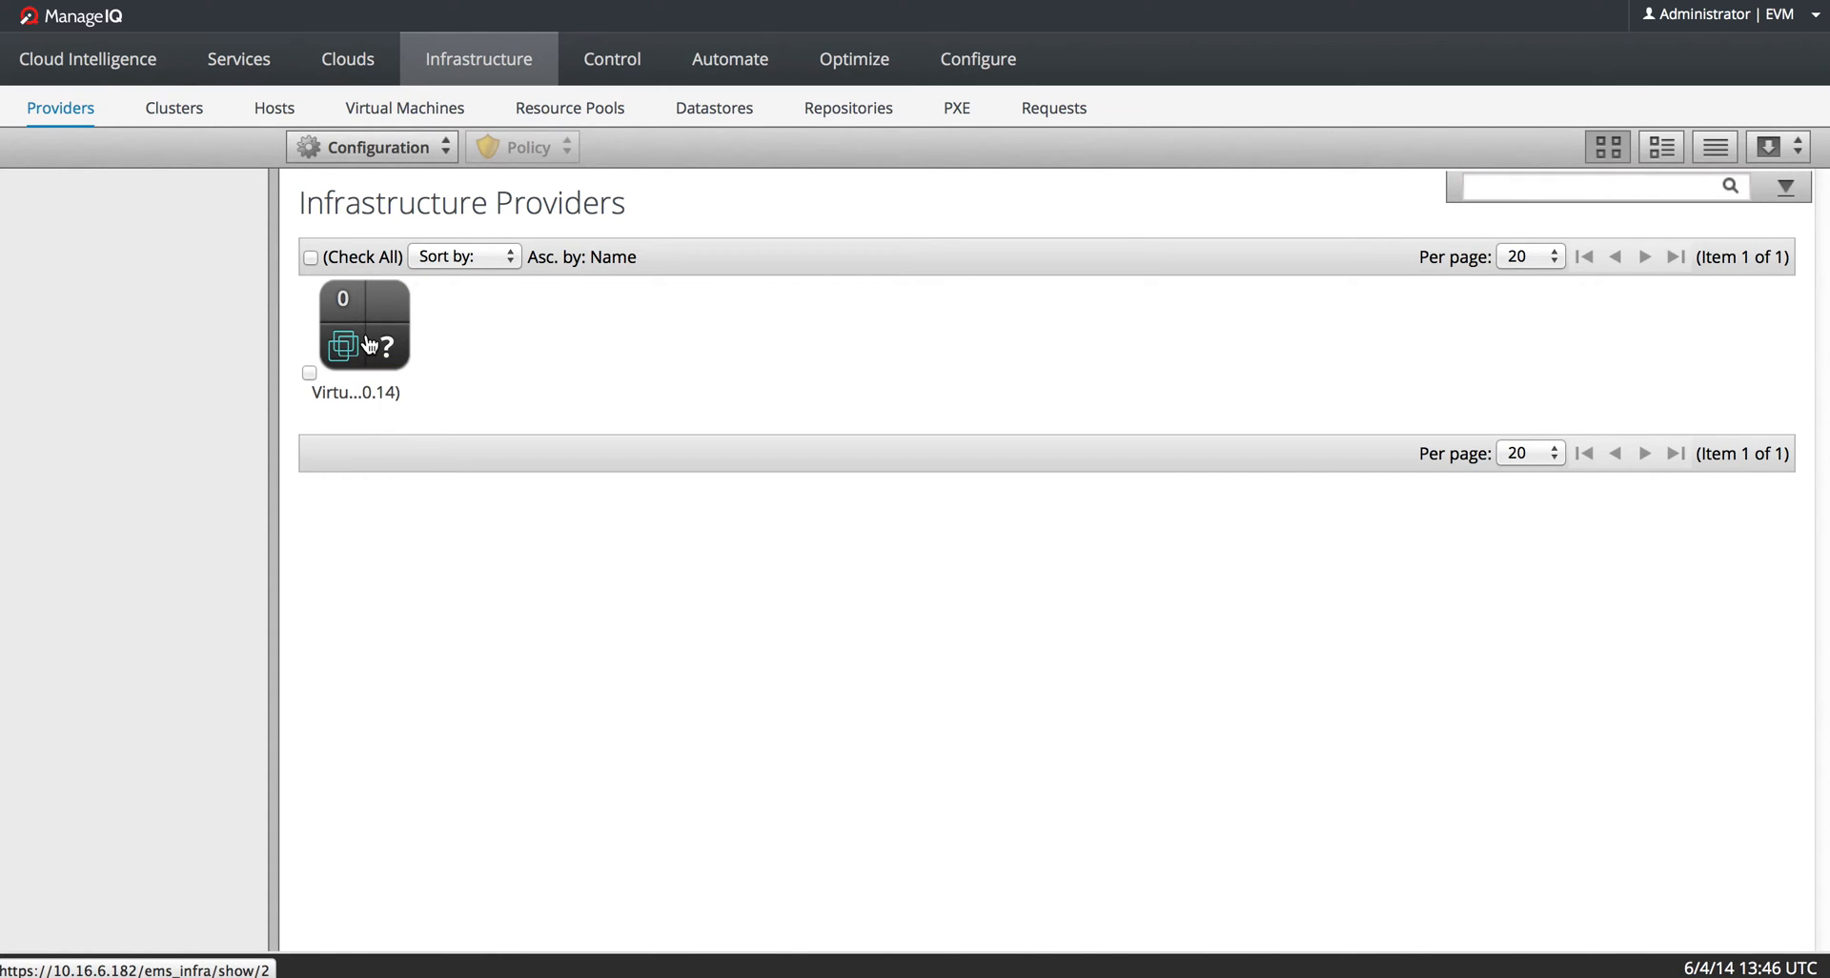
left_click(363, 345)
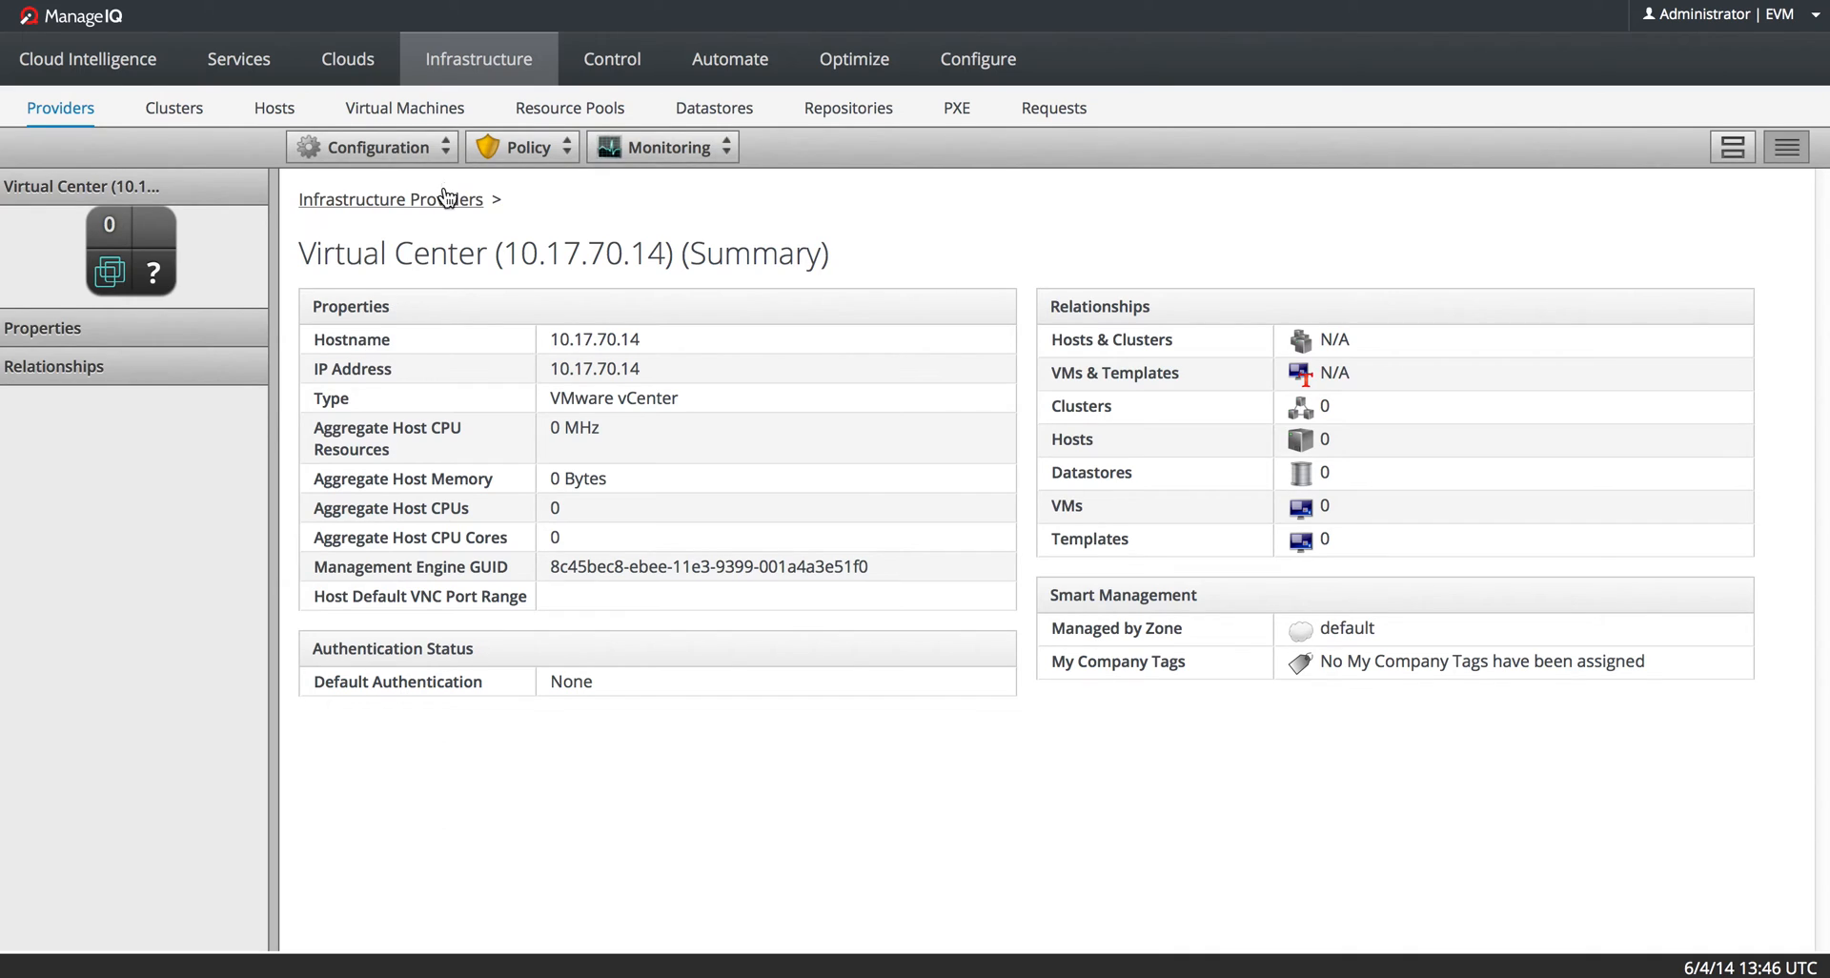
left_click(372, 147)
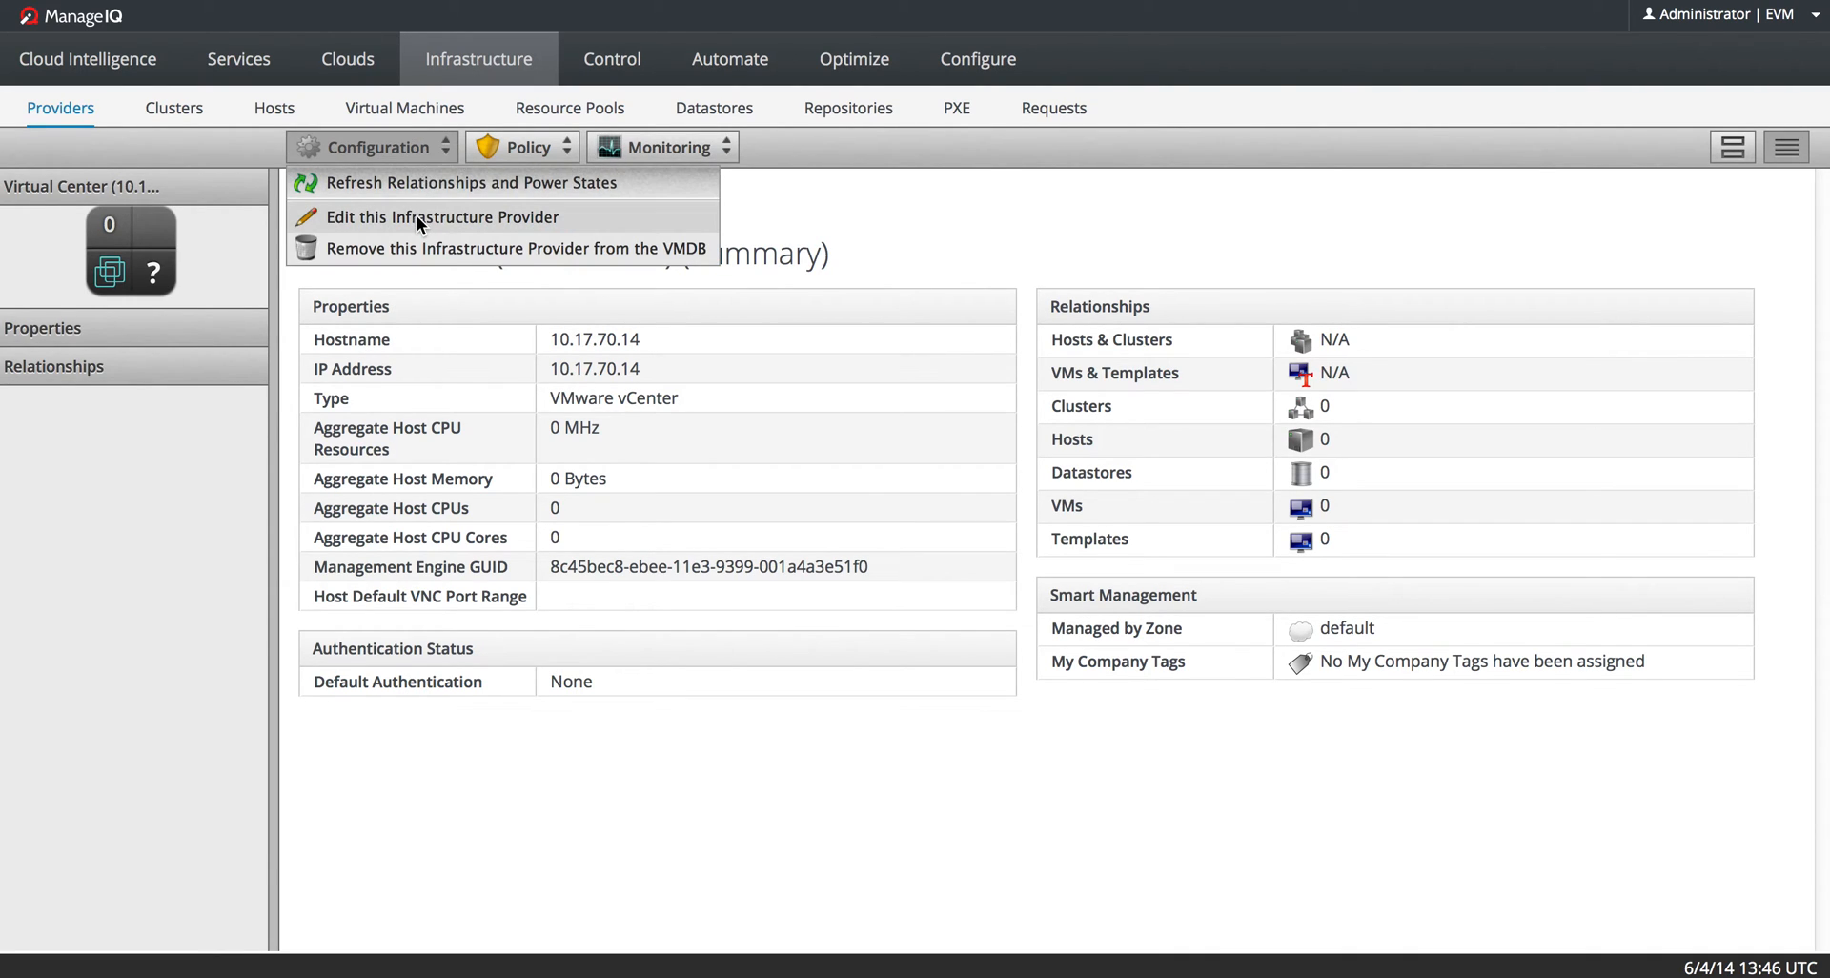
left_click(440, 217)
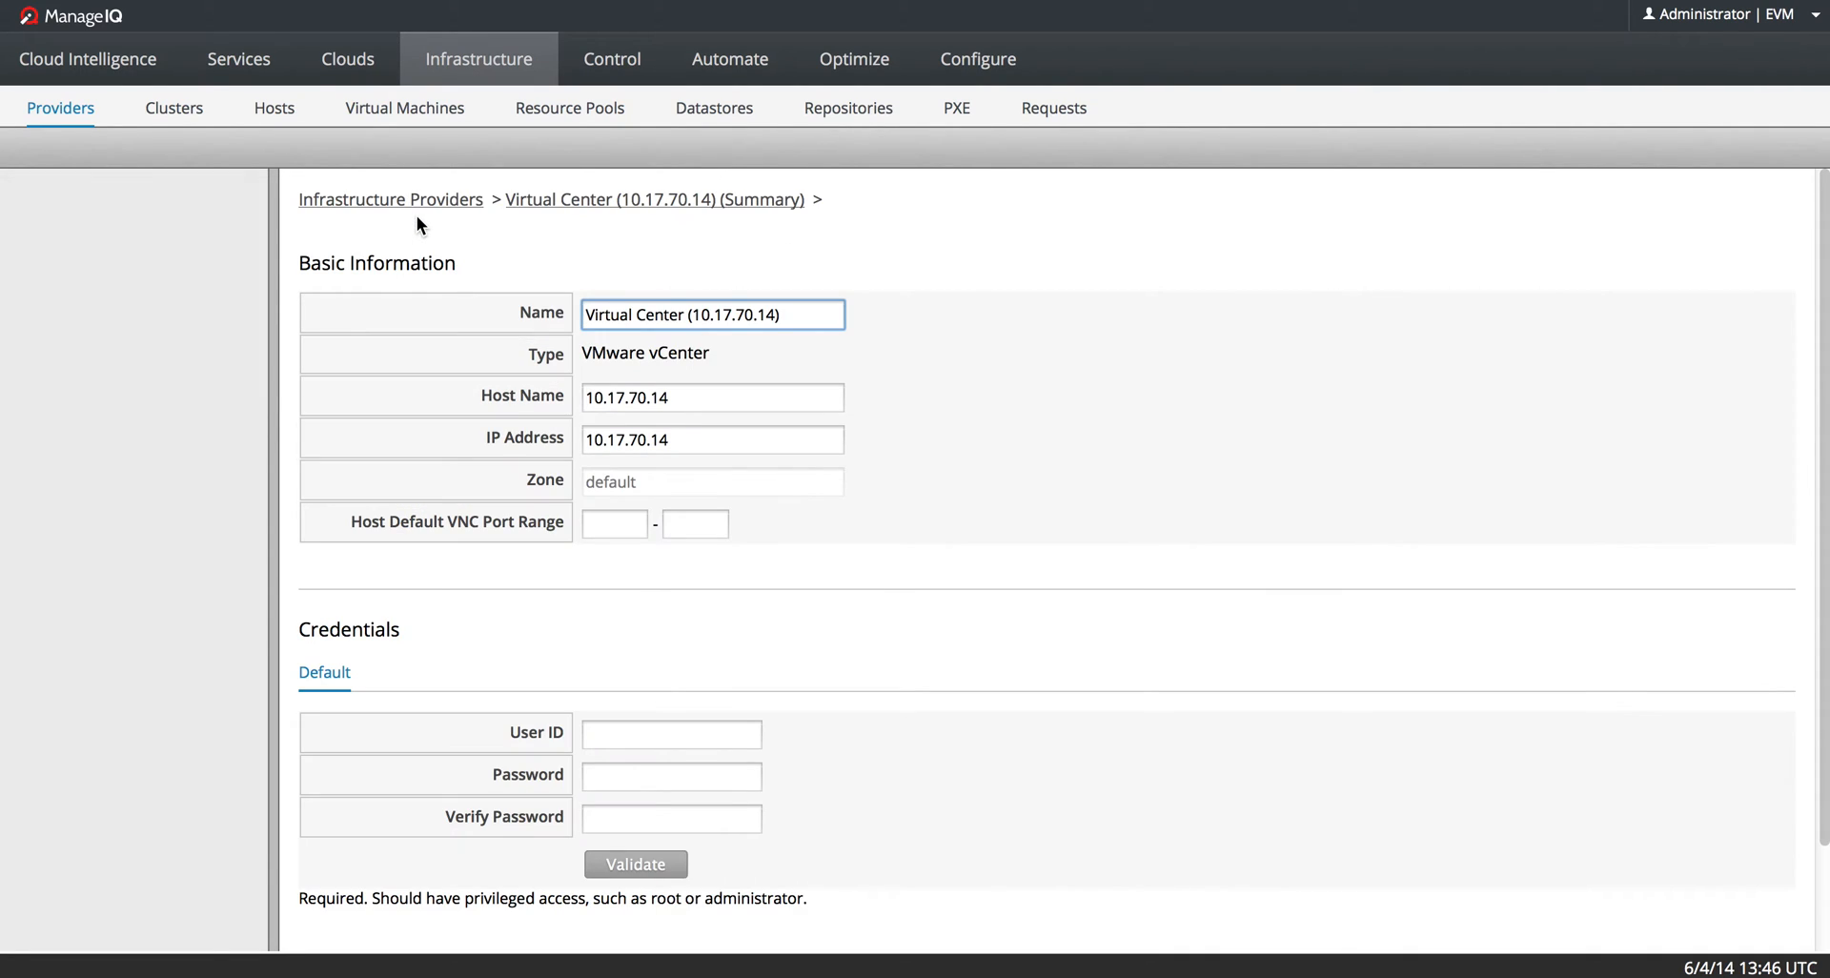
- Enter user ID 'manageiq' with matching passwords, validate against the vCenter, and save the provider
scroll("down", 3)
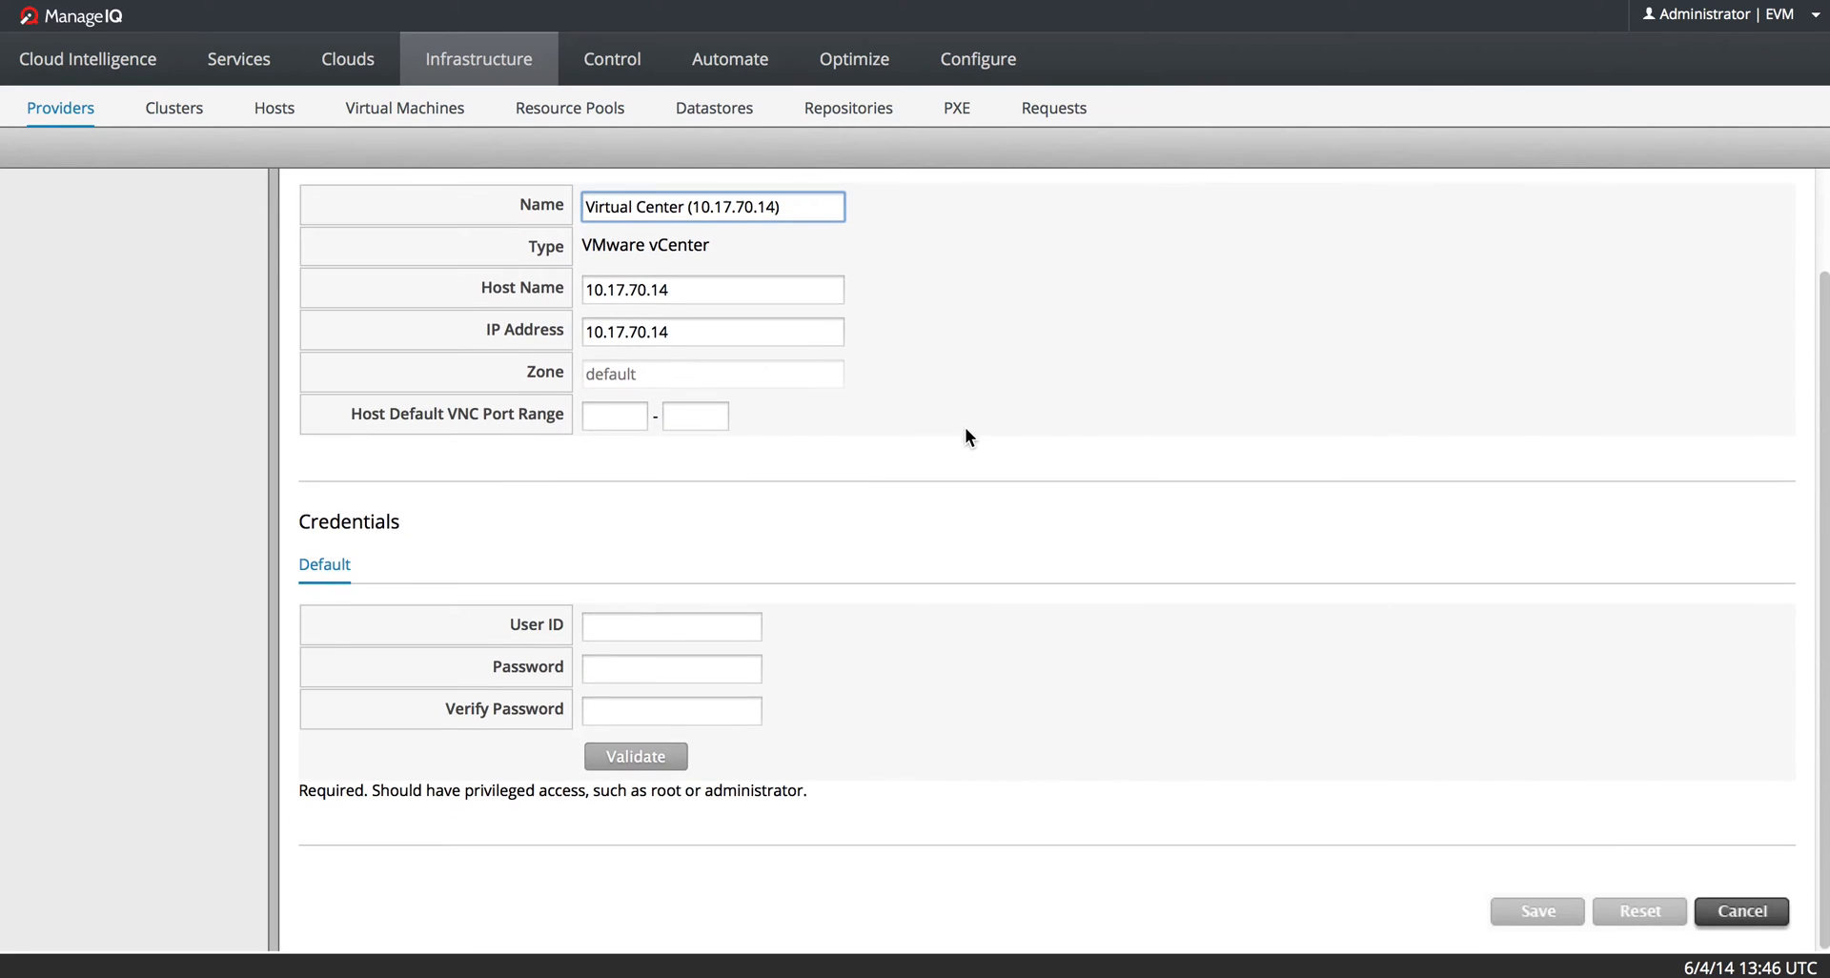
left_click(670, 625)
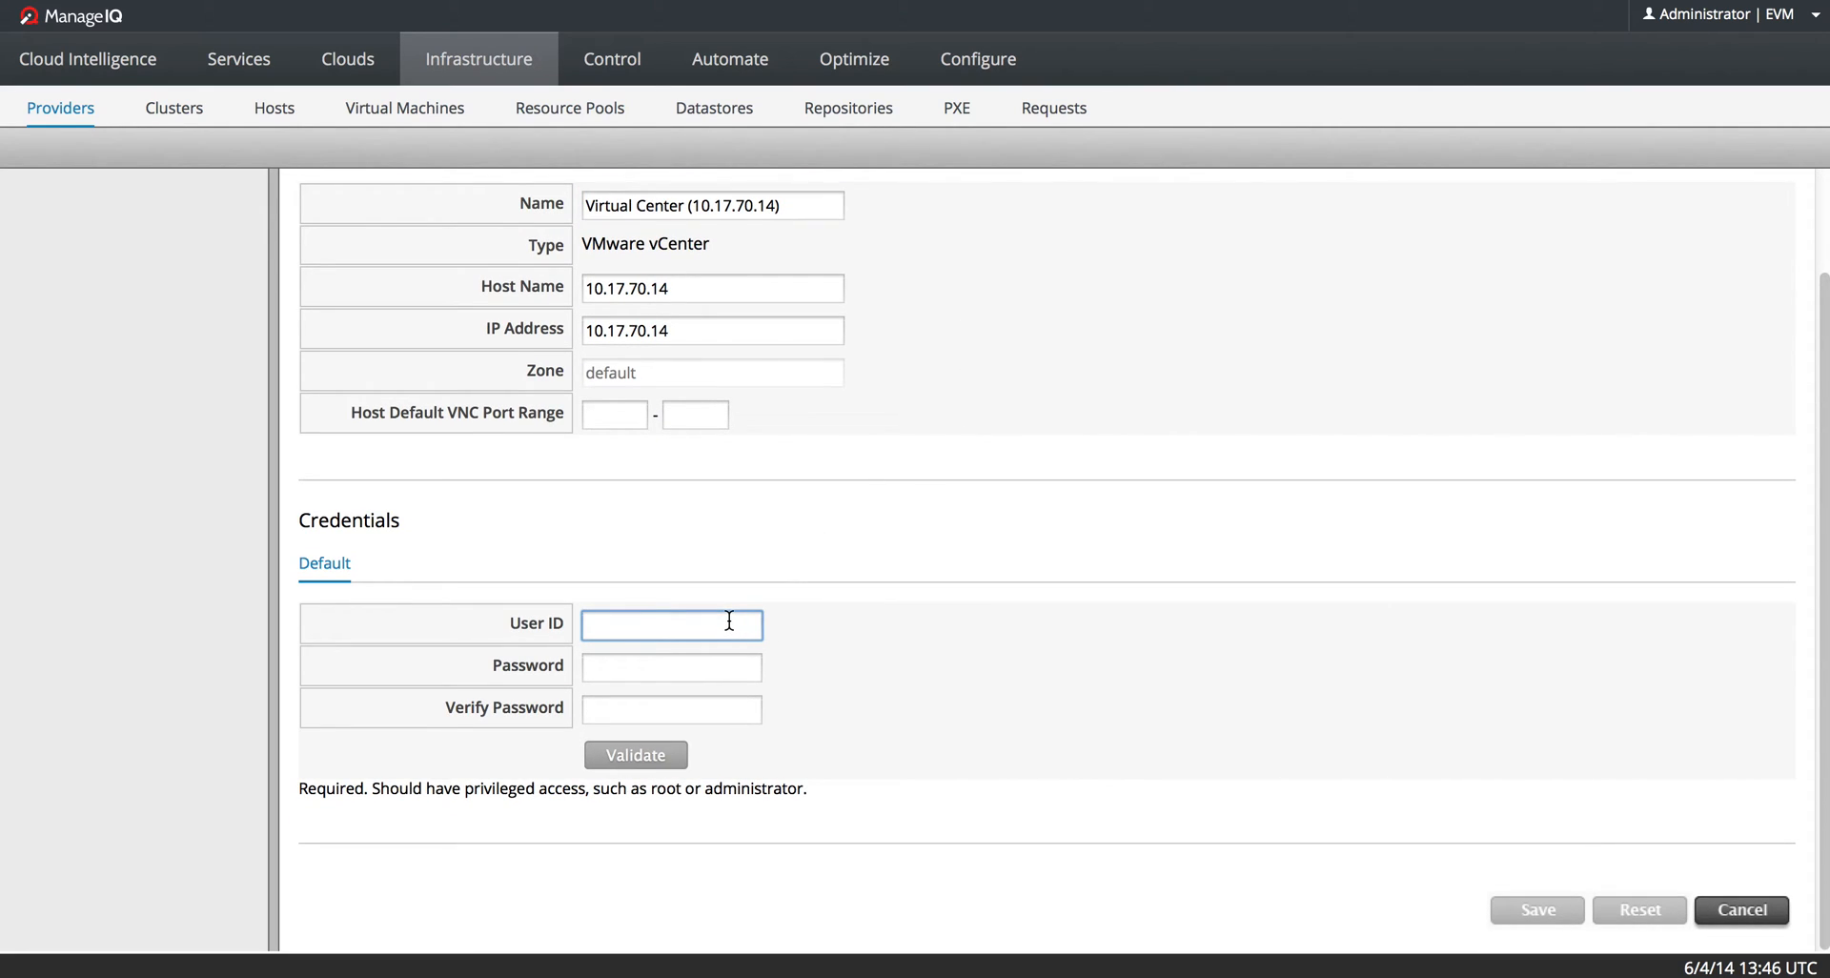
type("manageiq")
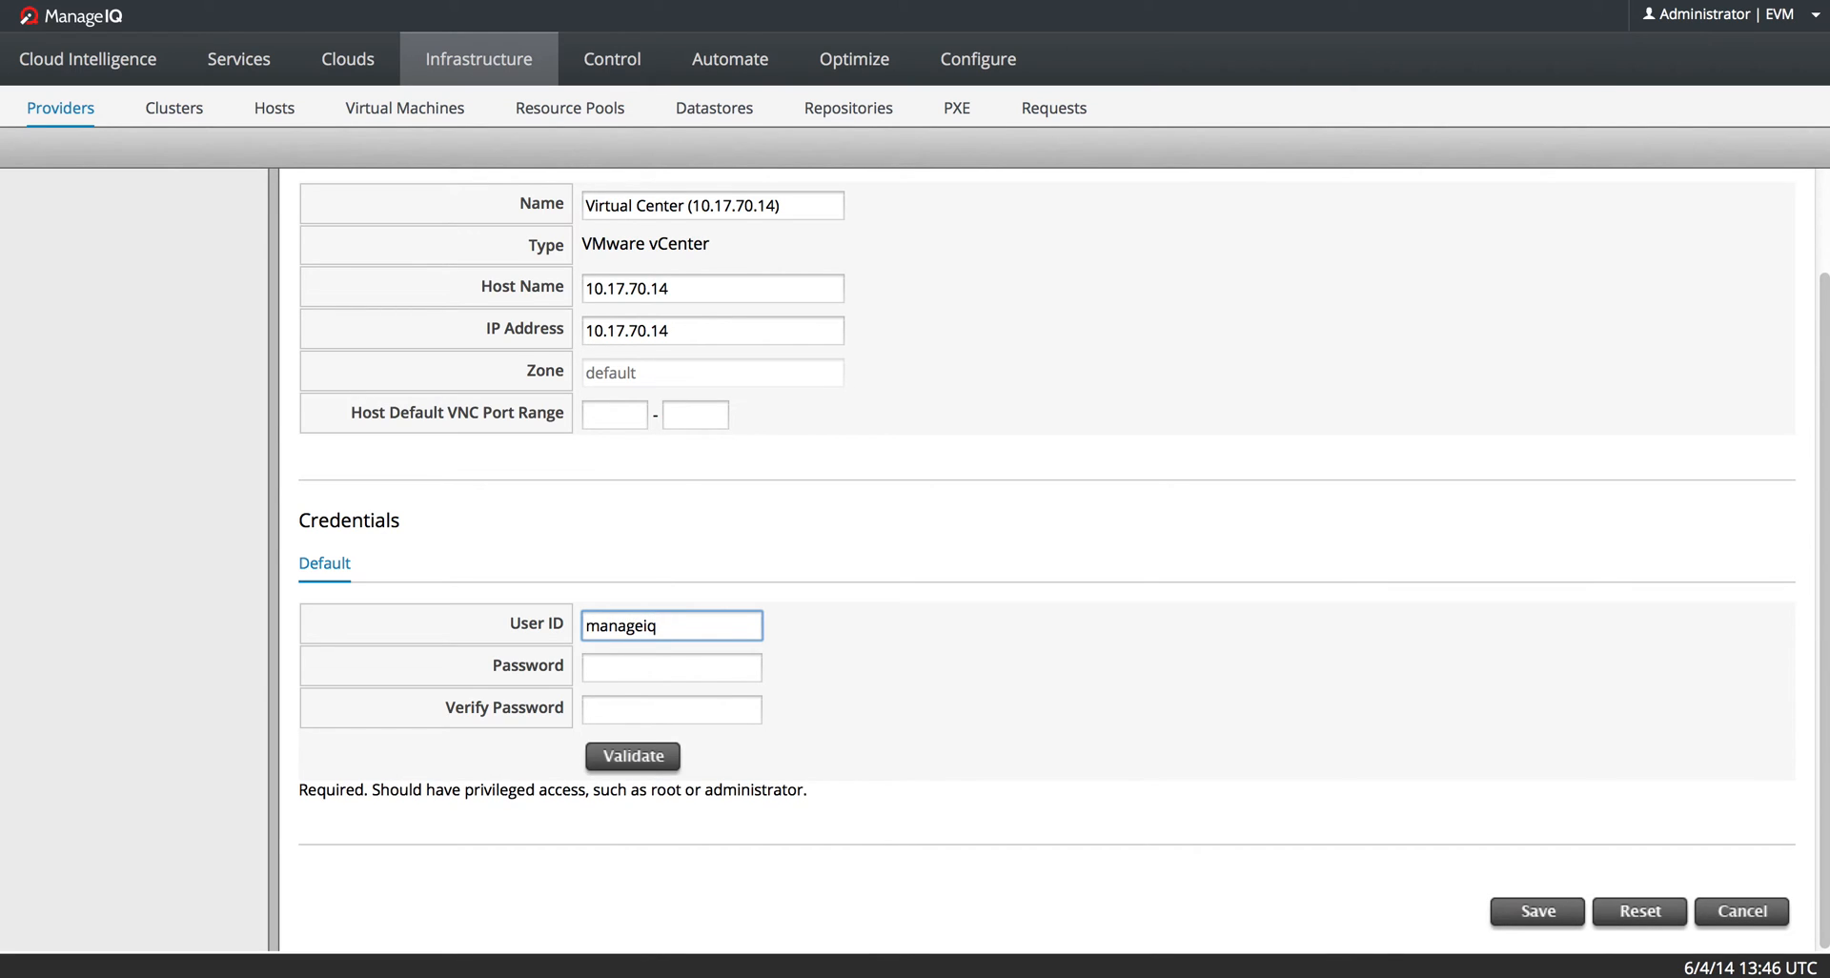
left_click(671, 625)
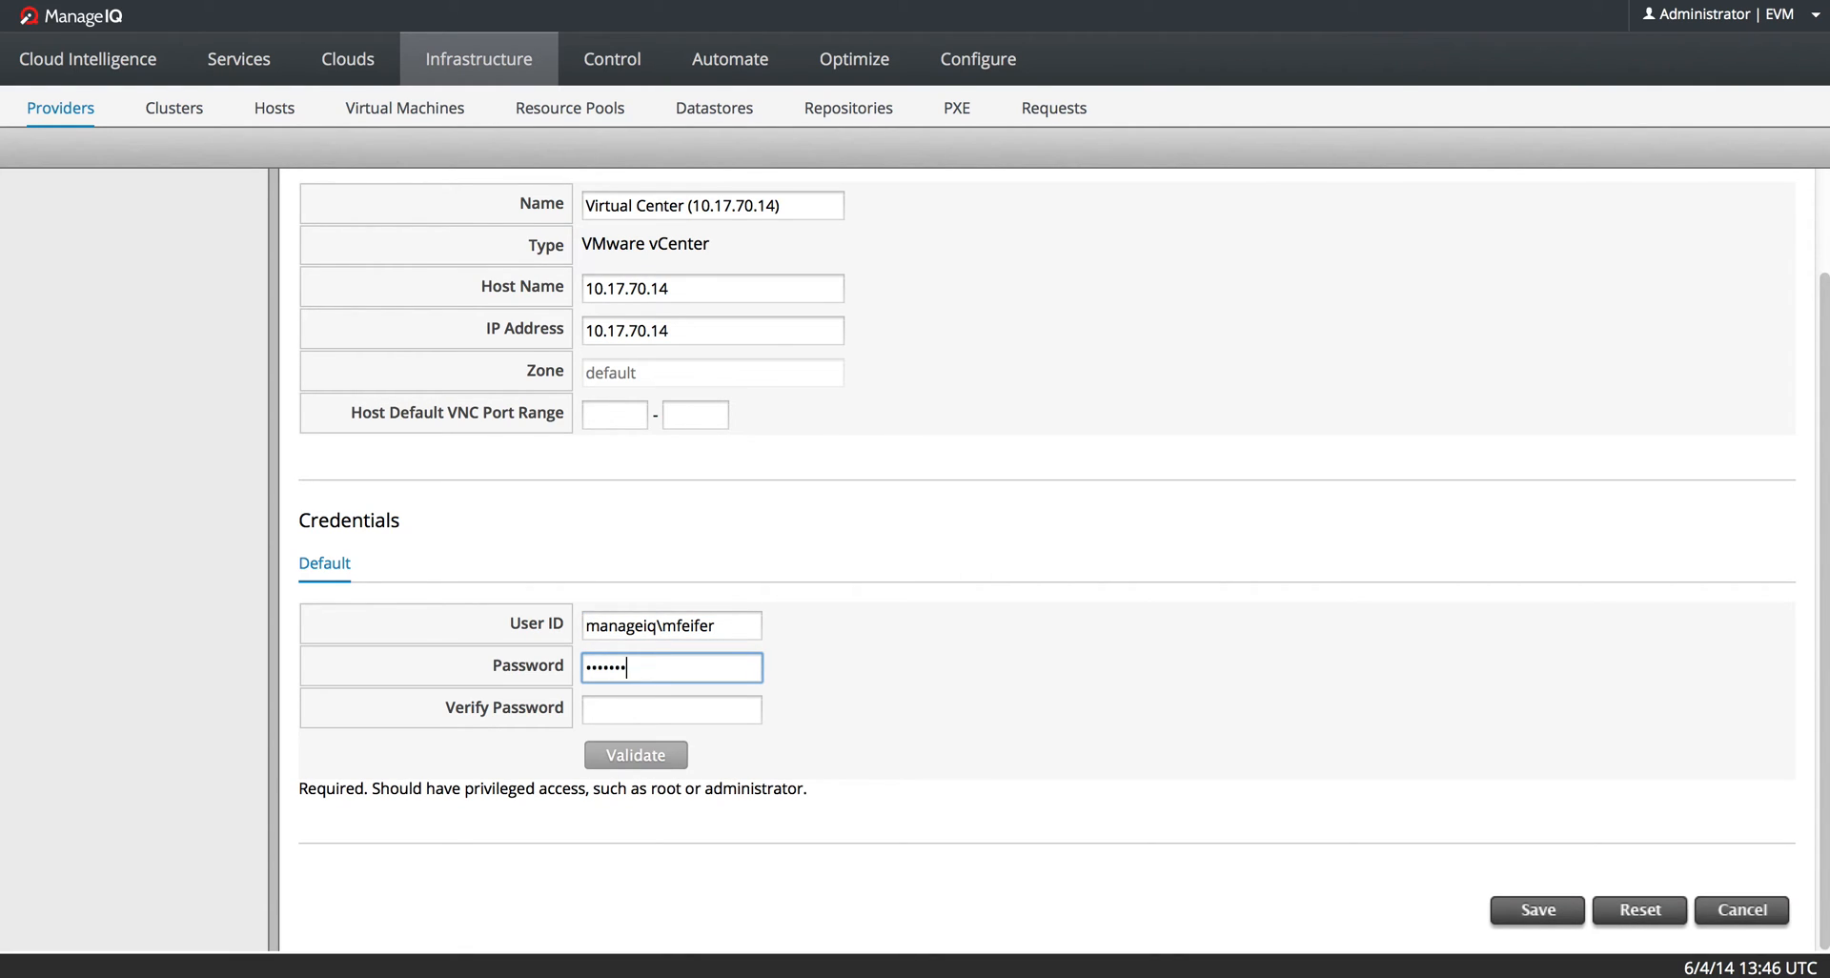
type("•••")
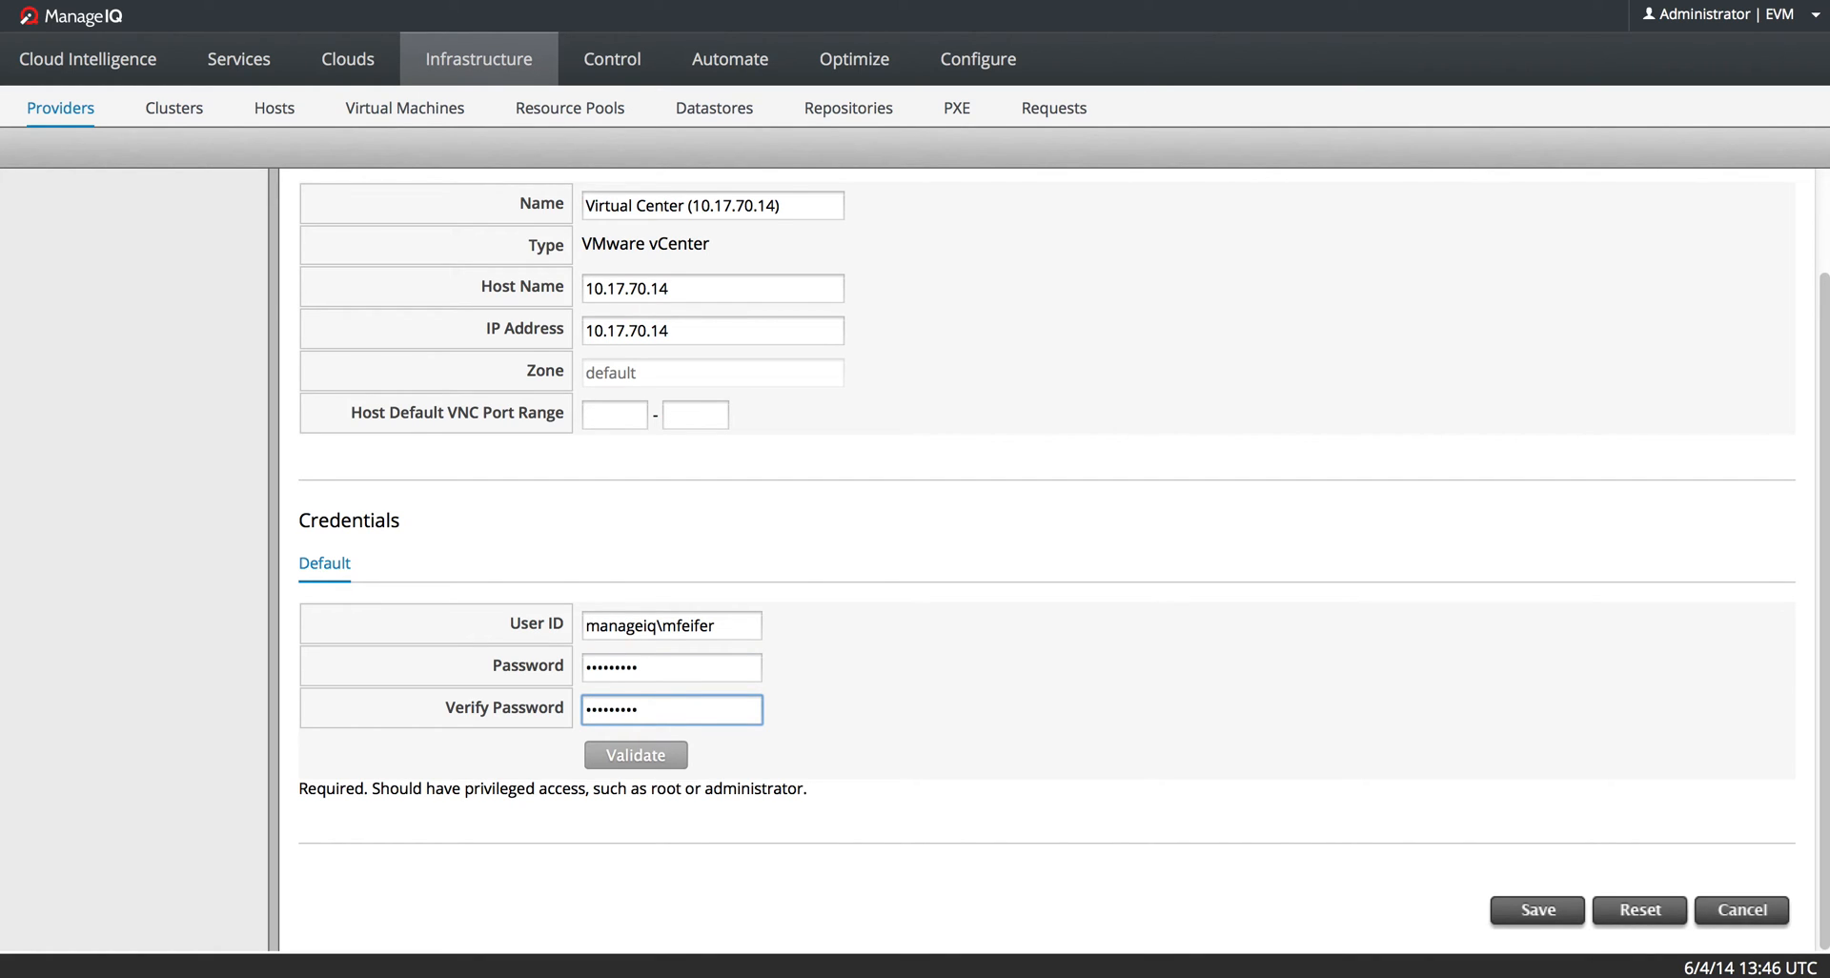
left_click(635, 754)
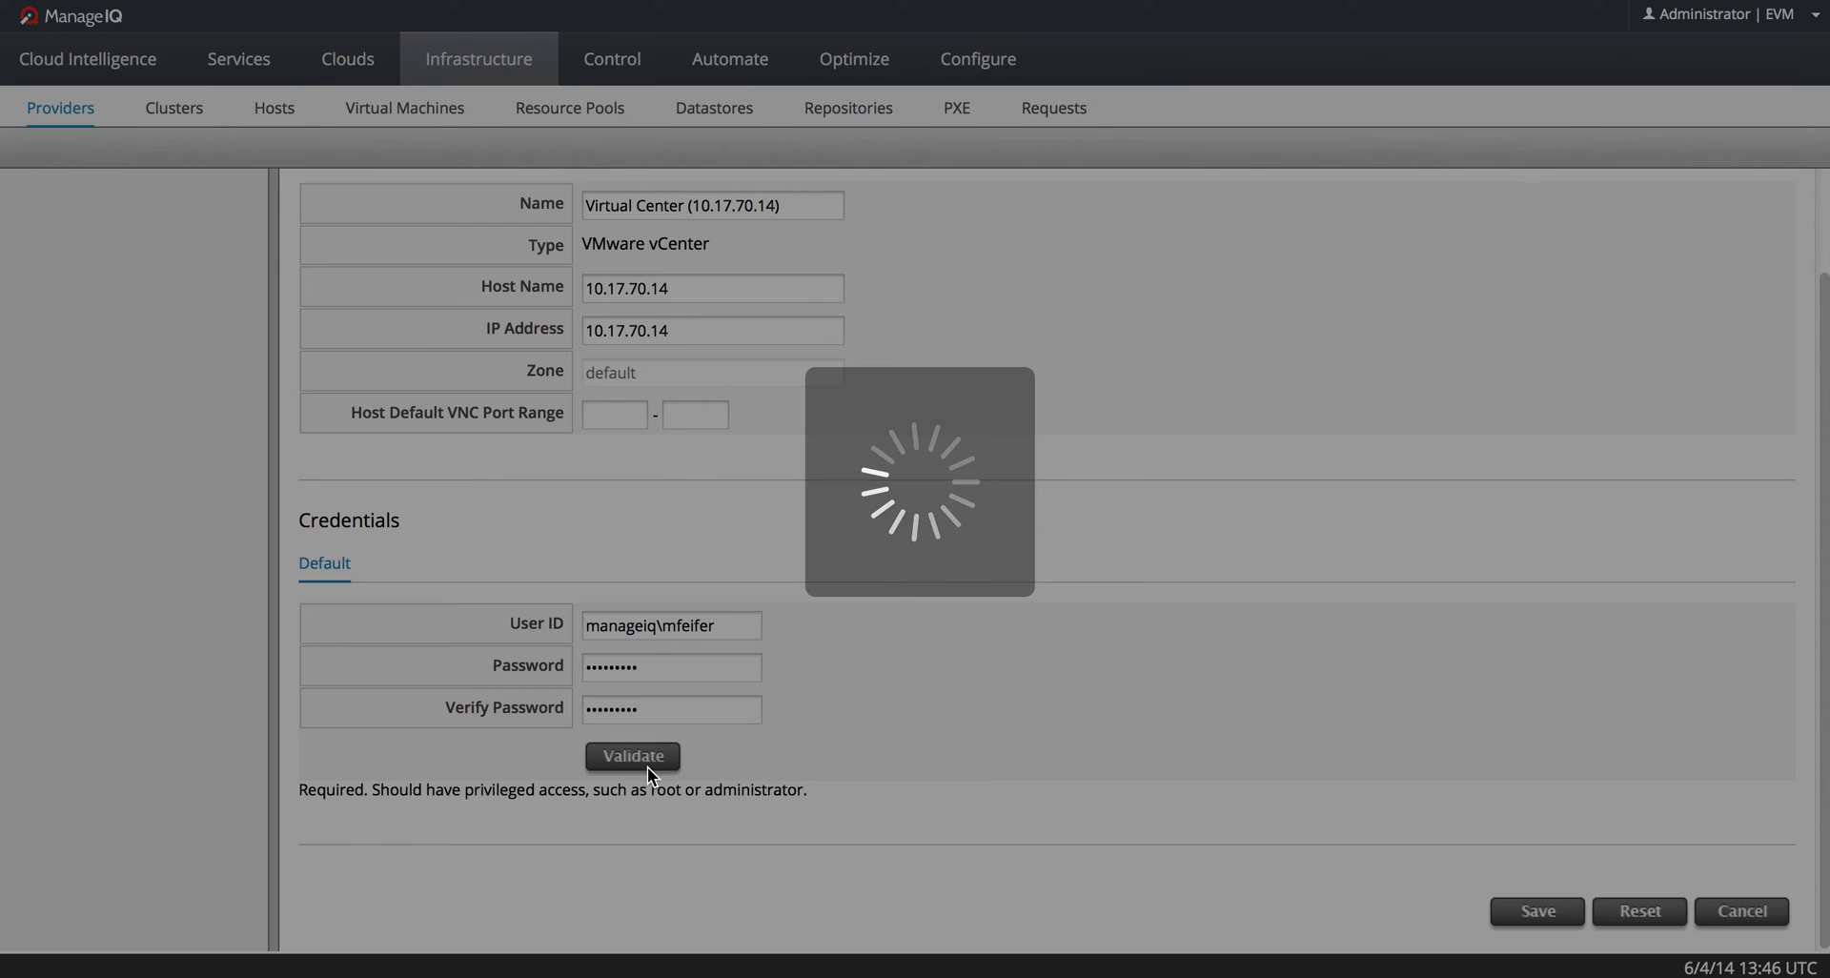
left_click(633, 754)
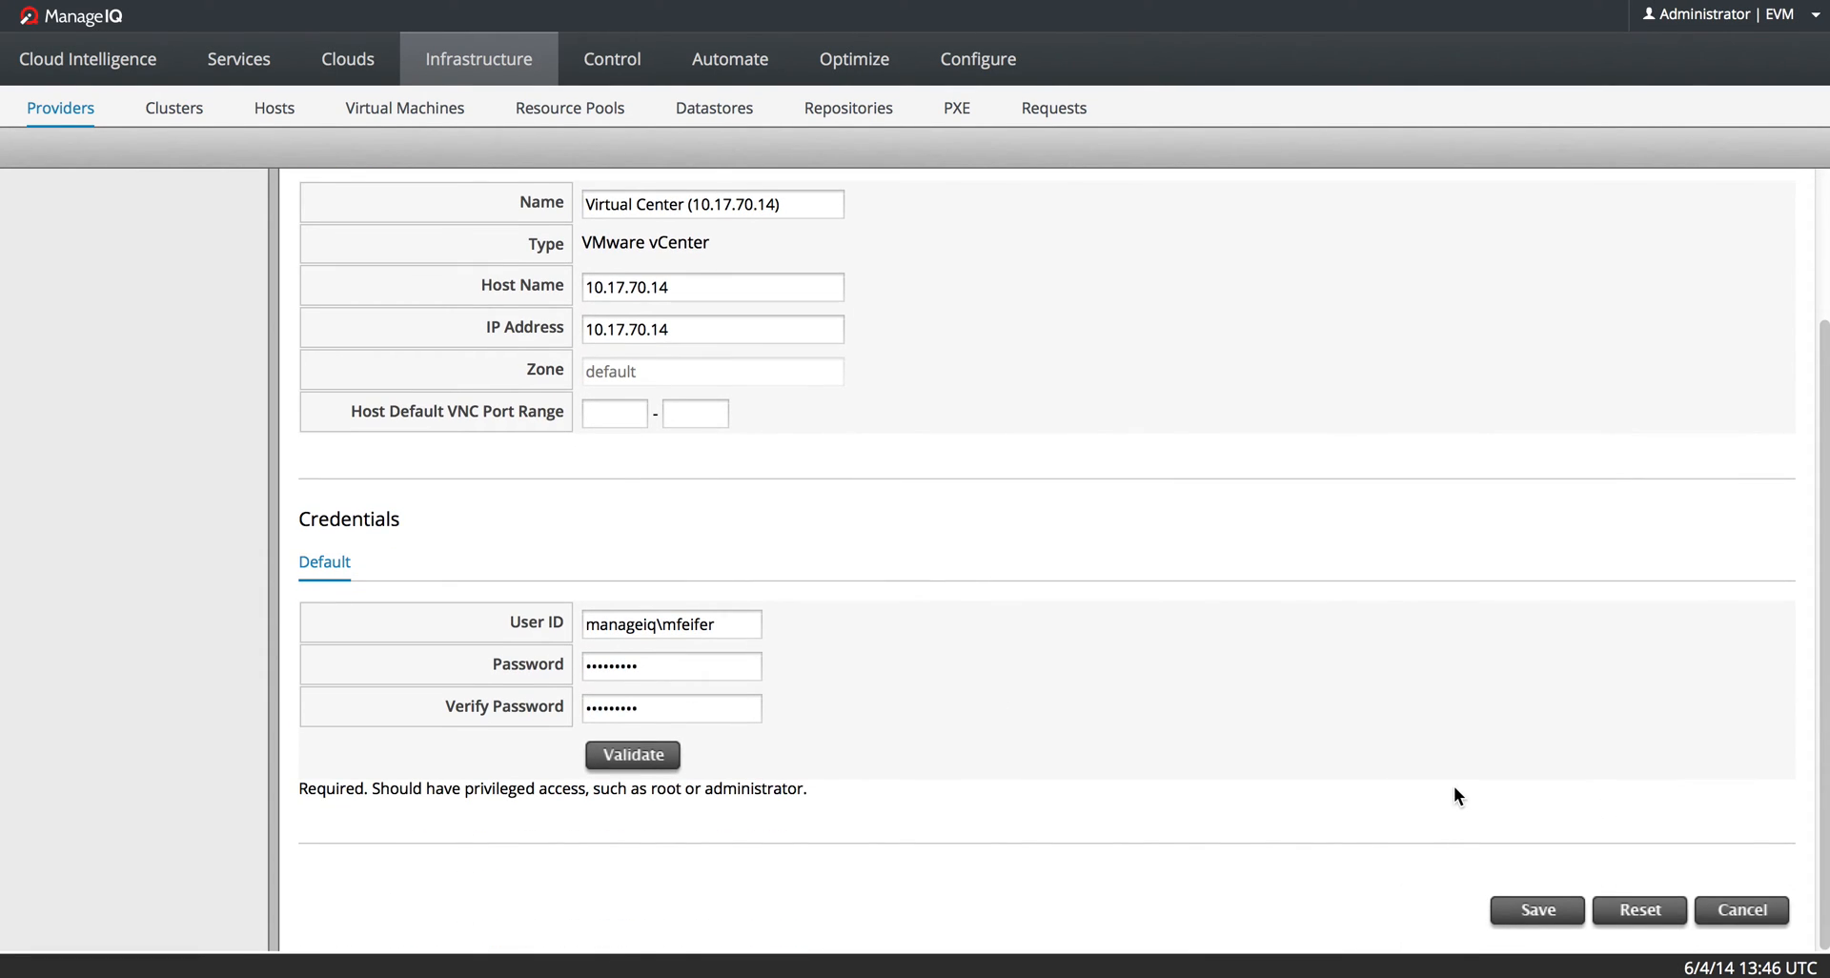
left_click(1536, 909)
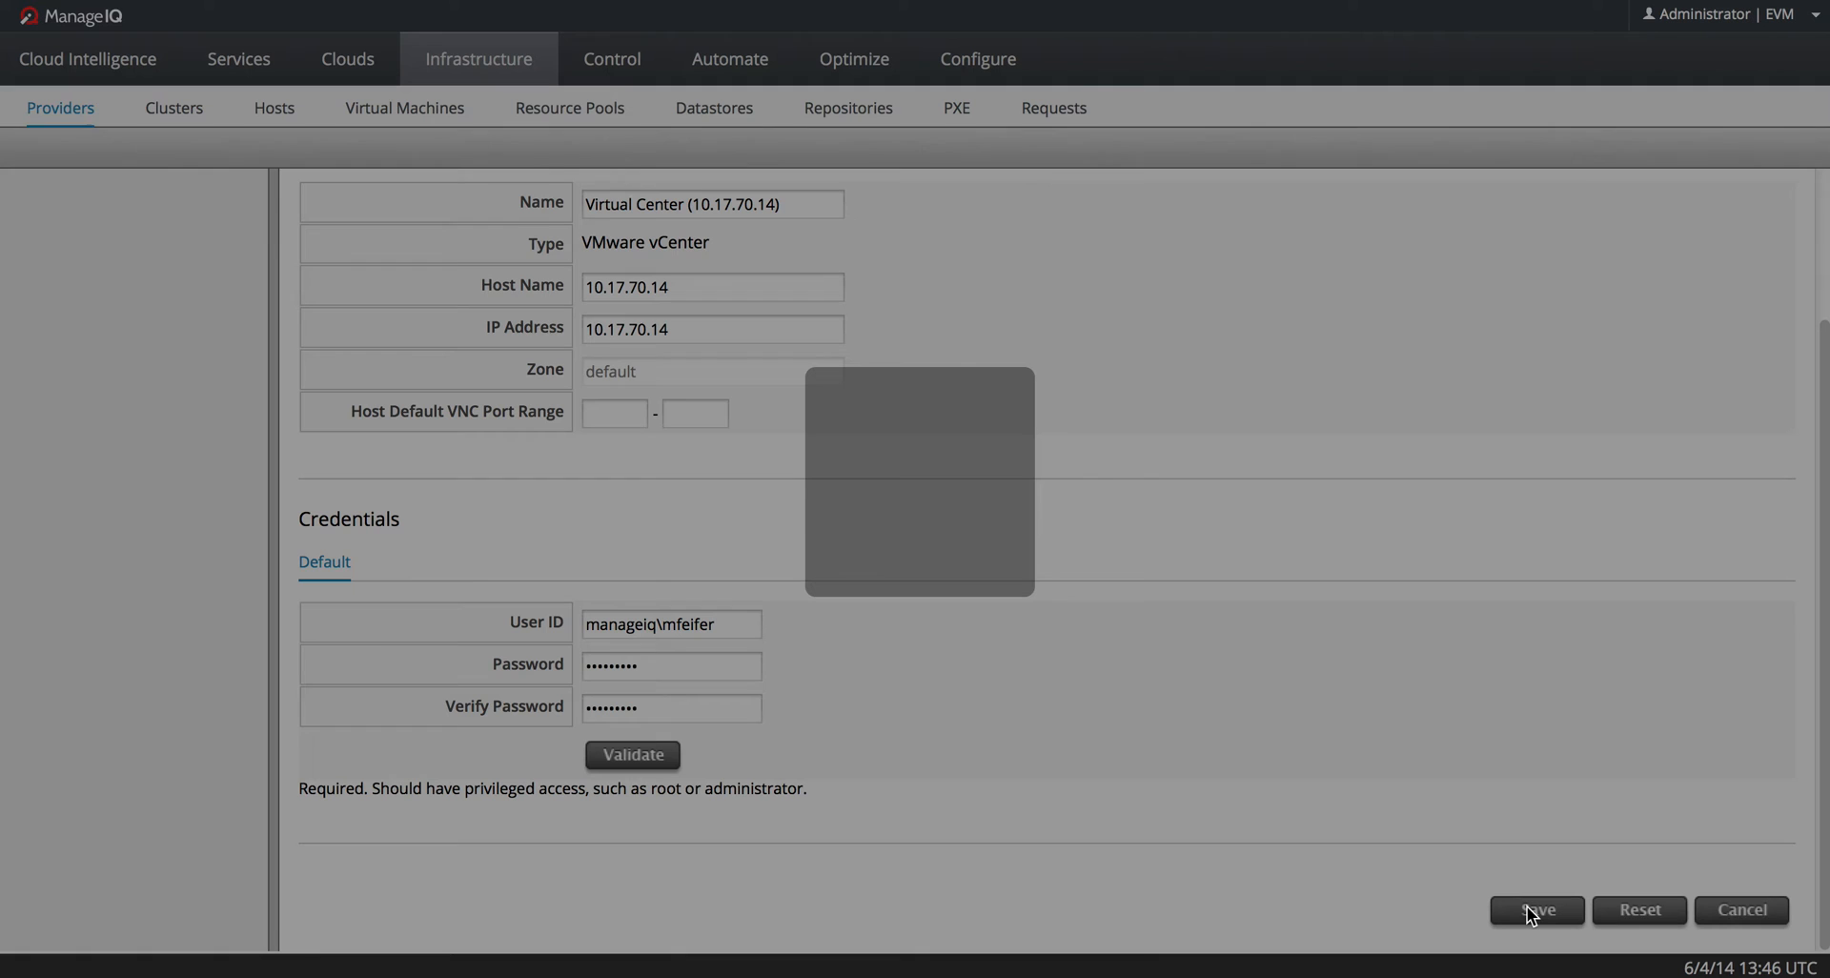
- Confirm the Virtual Center provider was saved and bring up its Configuration actions
left_click(1536, 909)
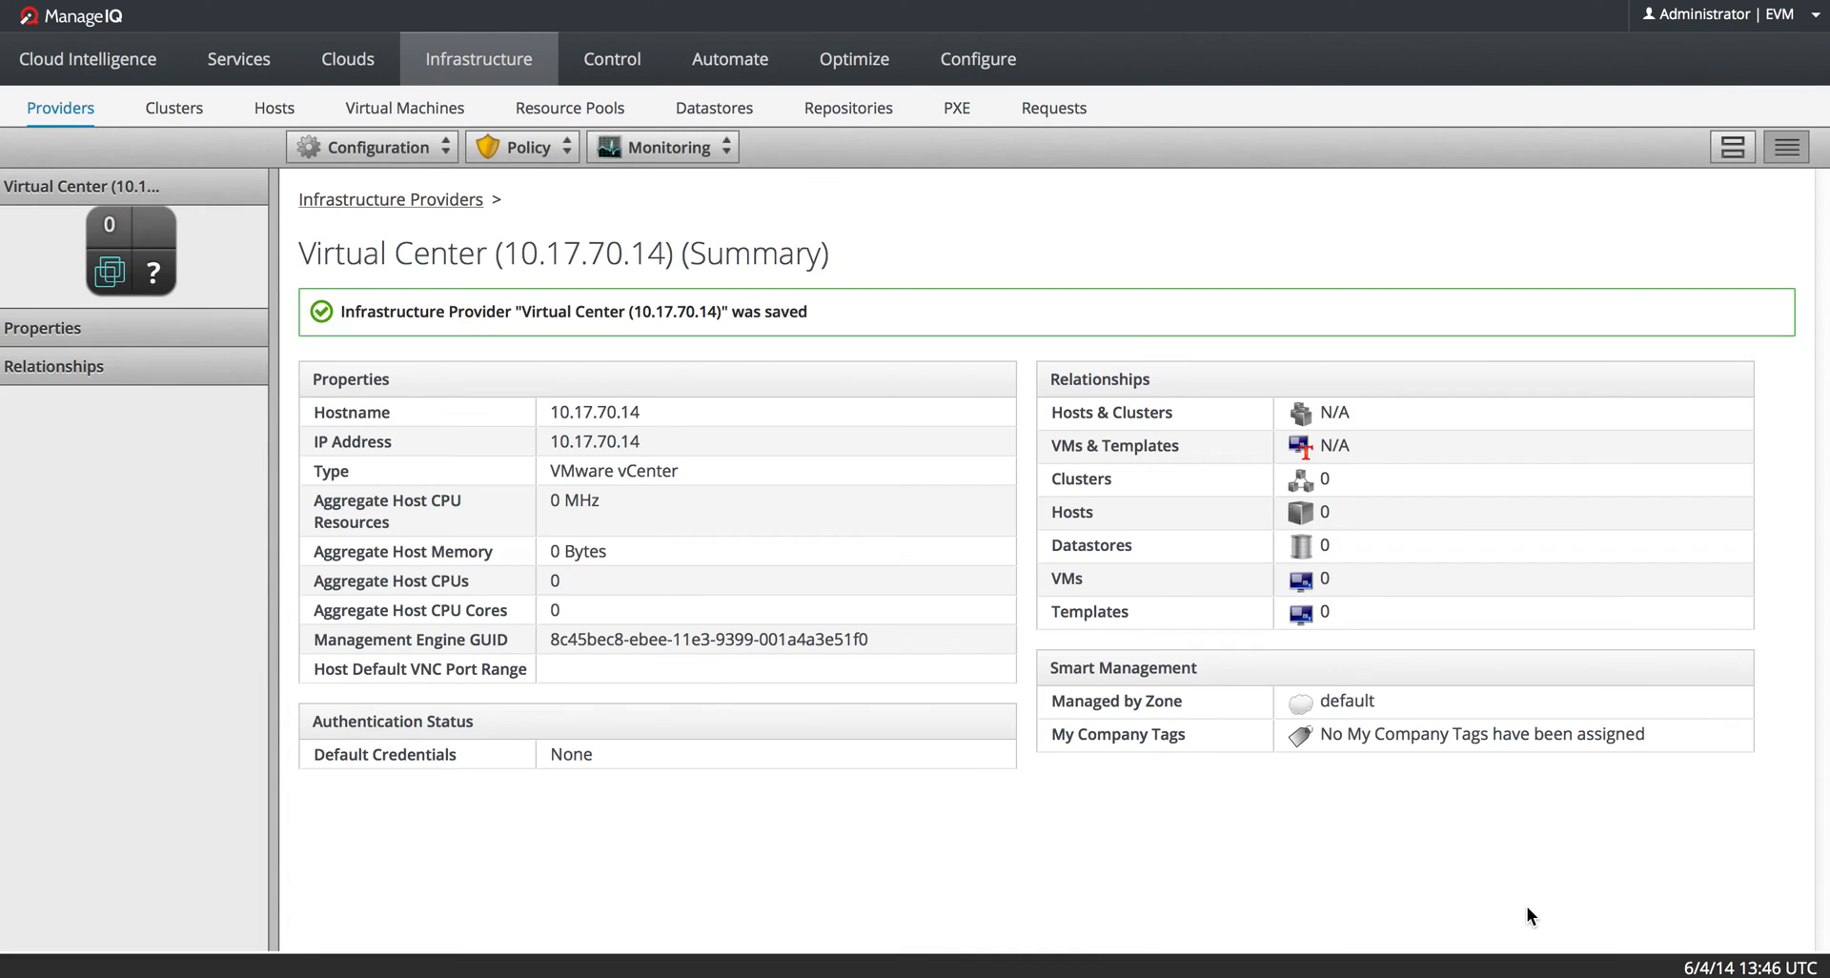
mouse_move(377, 147)
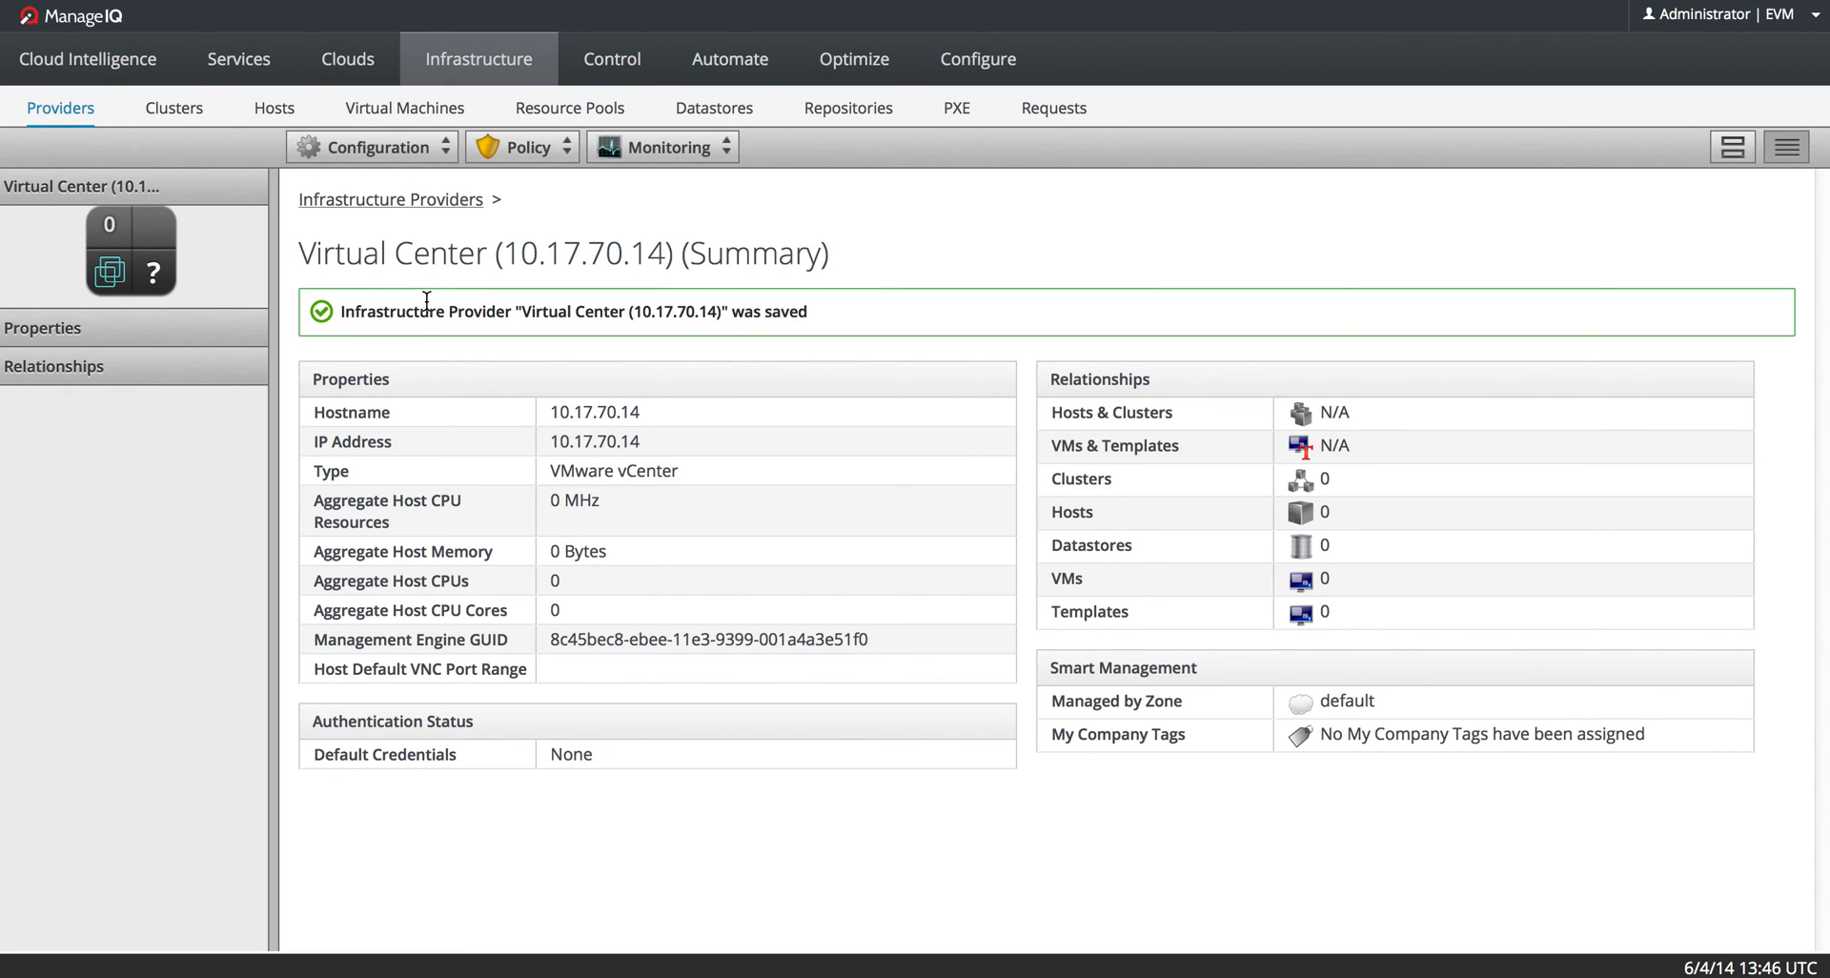
left_click(372, 147)
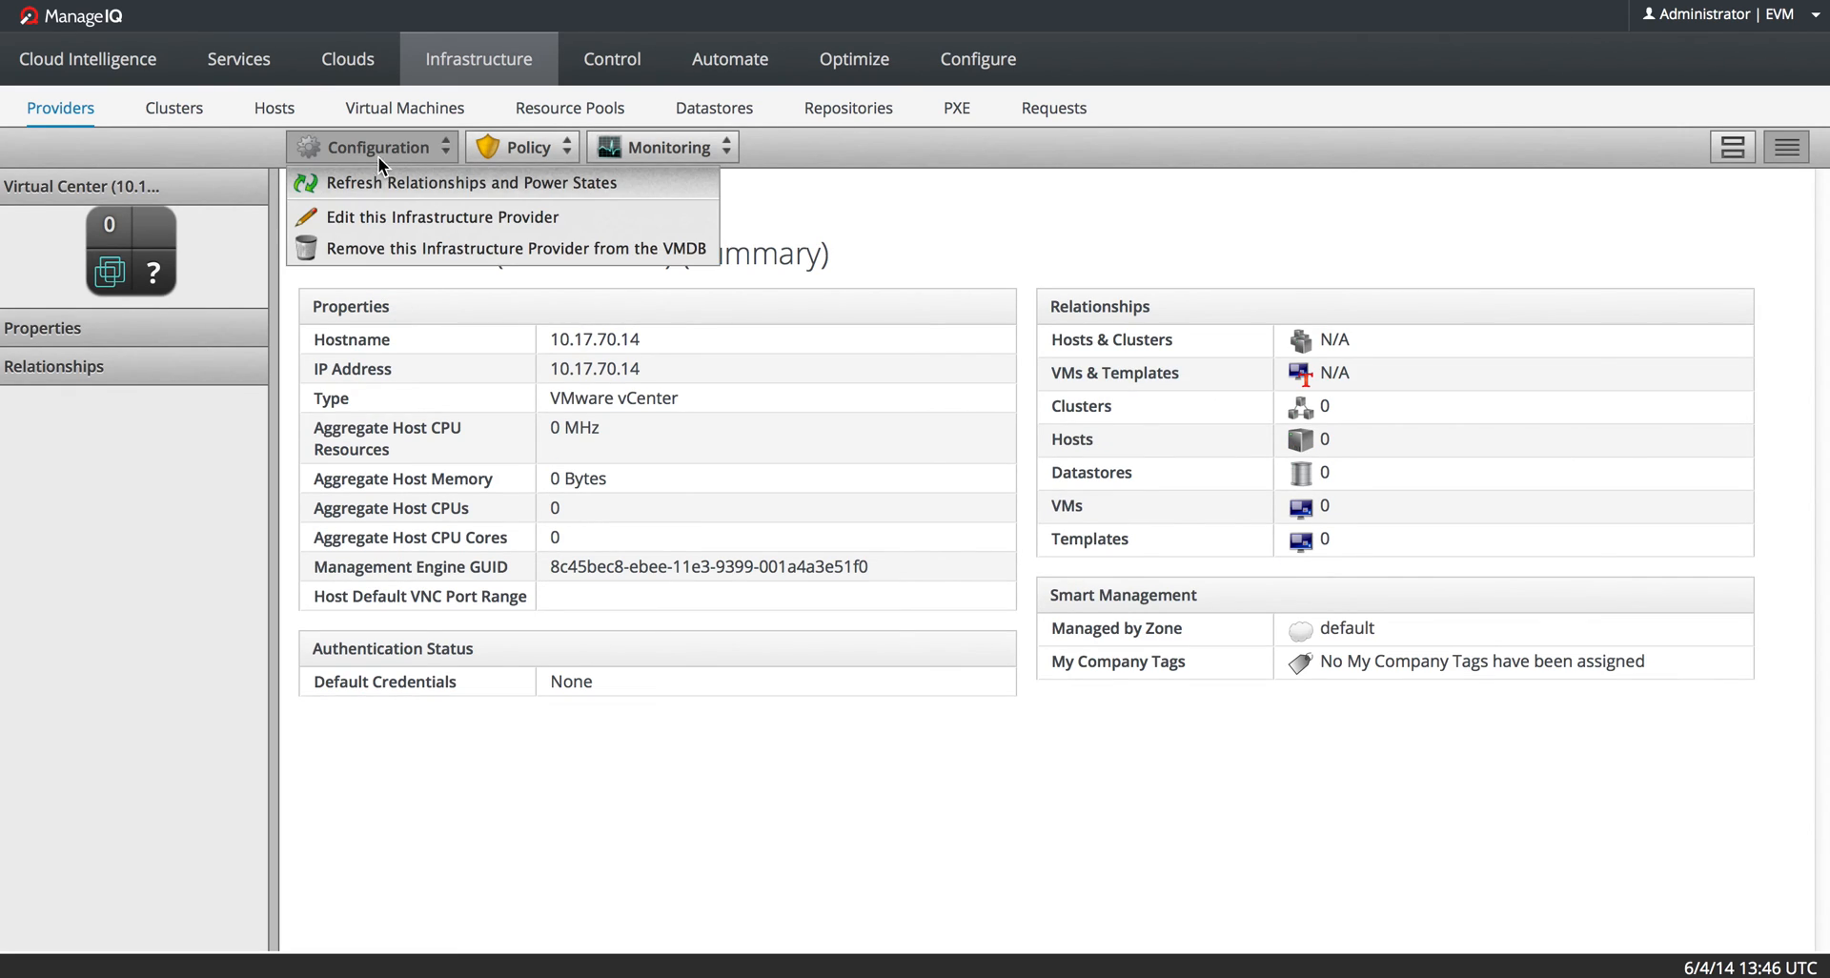
- Refresh relationships and power states for Virtual Center (10.17.70.14), confirming for all items
left_click(469, 181)
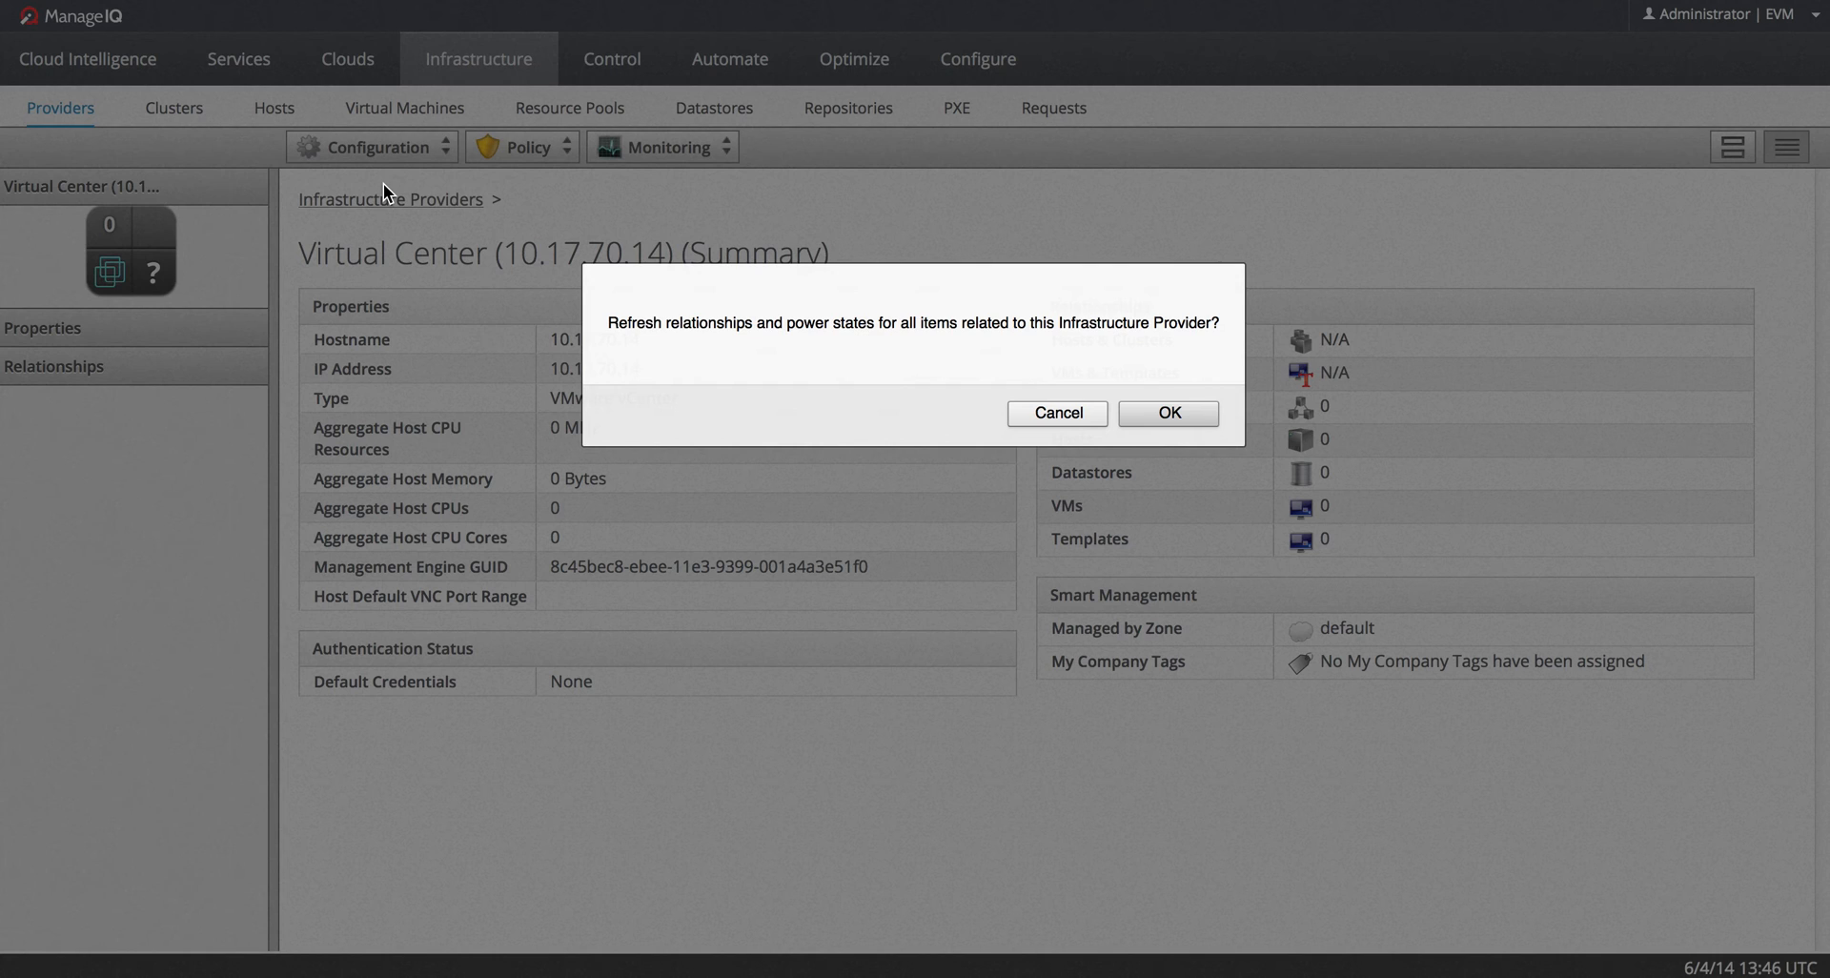
left_click(1166, 414)
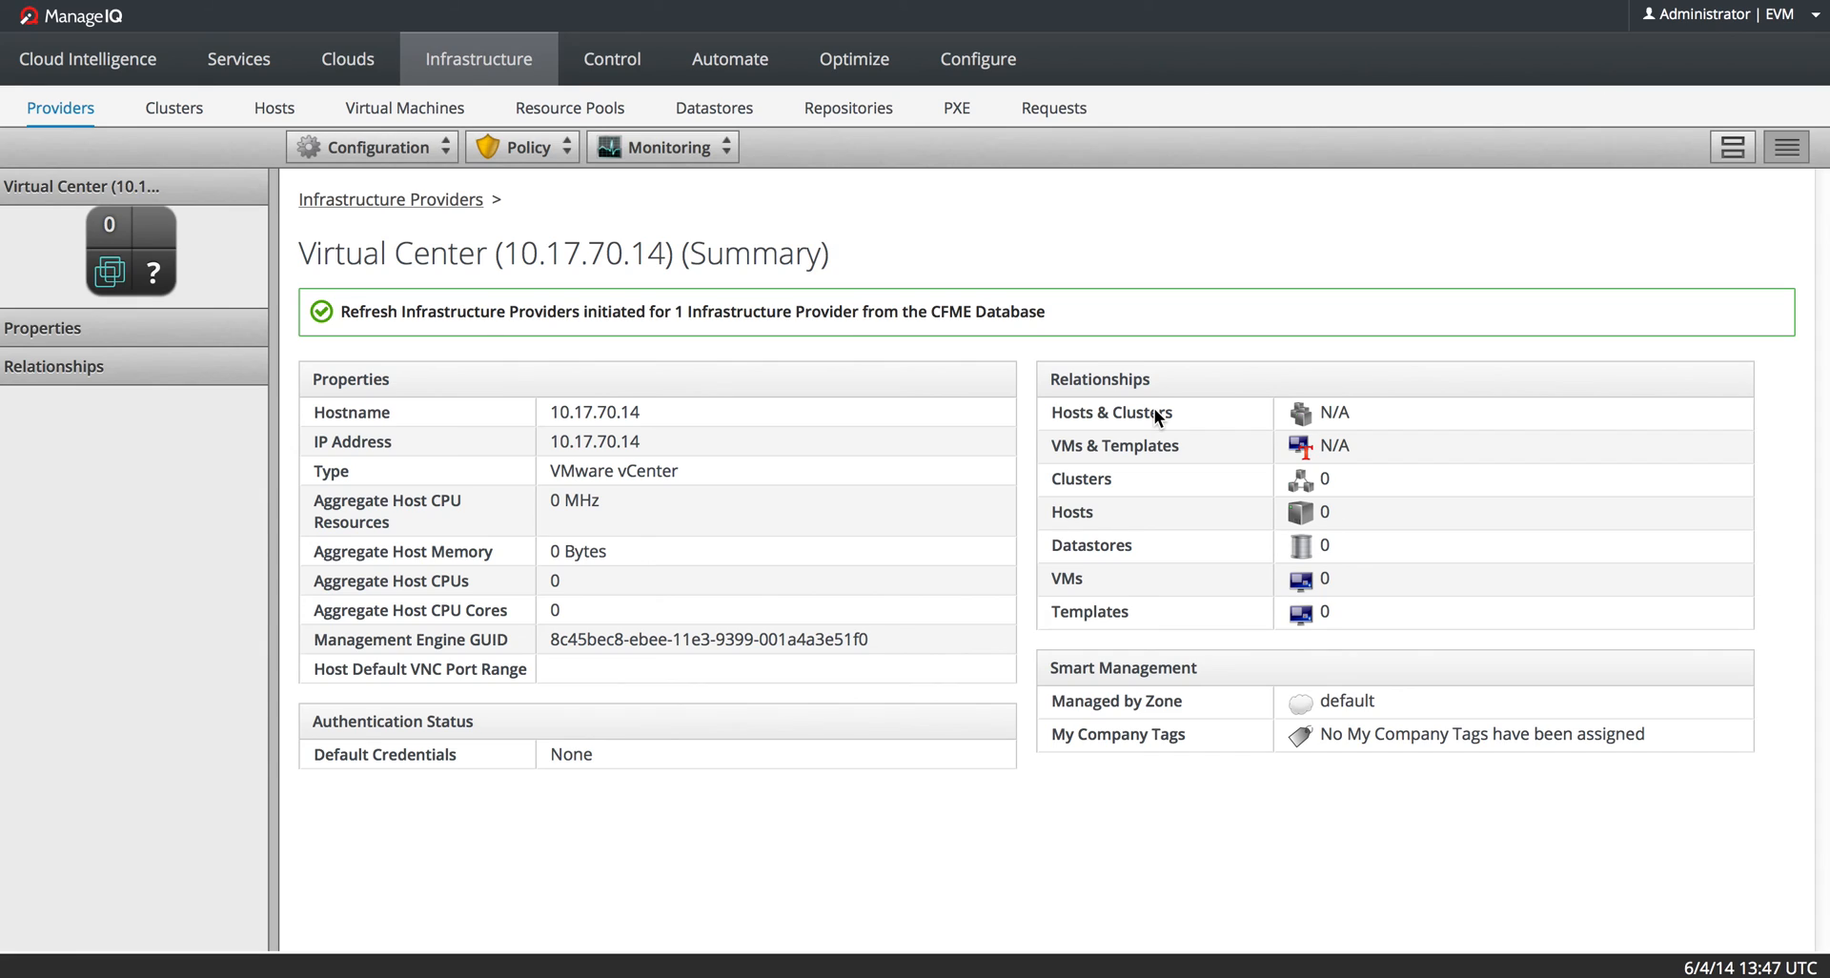
mouse_move(1198, 519)
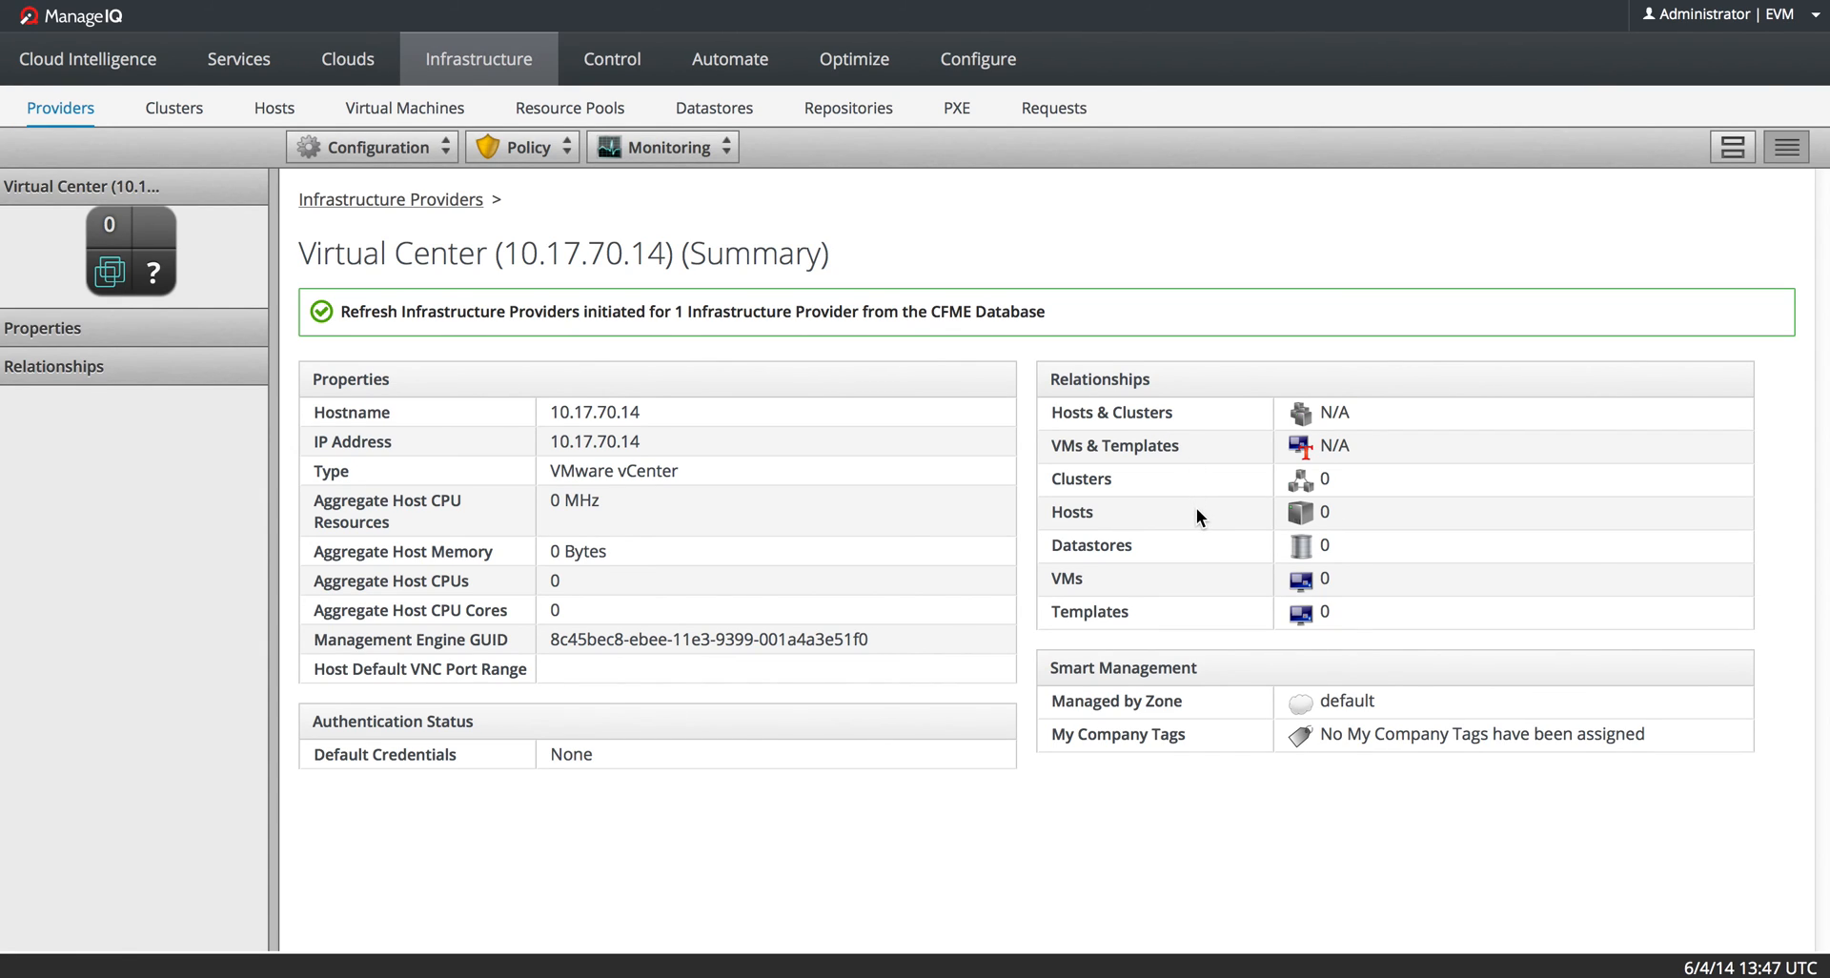
mouse_move(1214, 574)
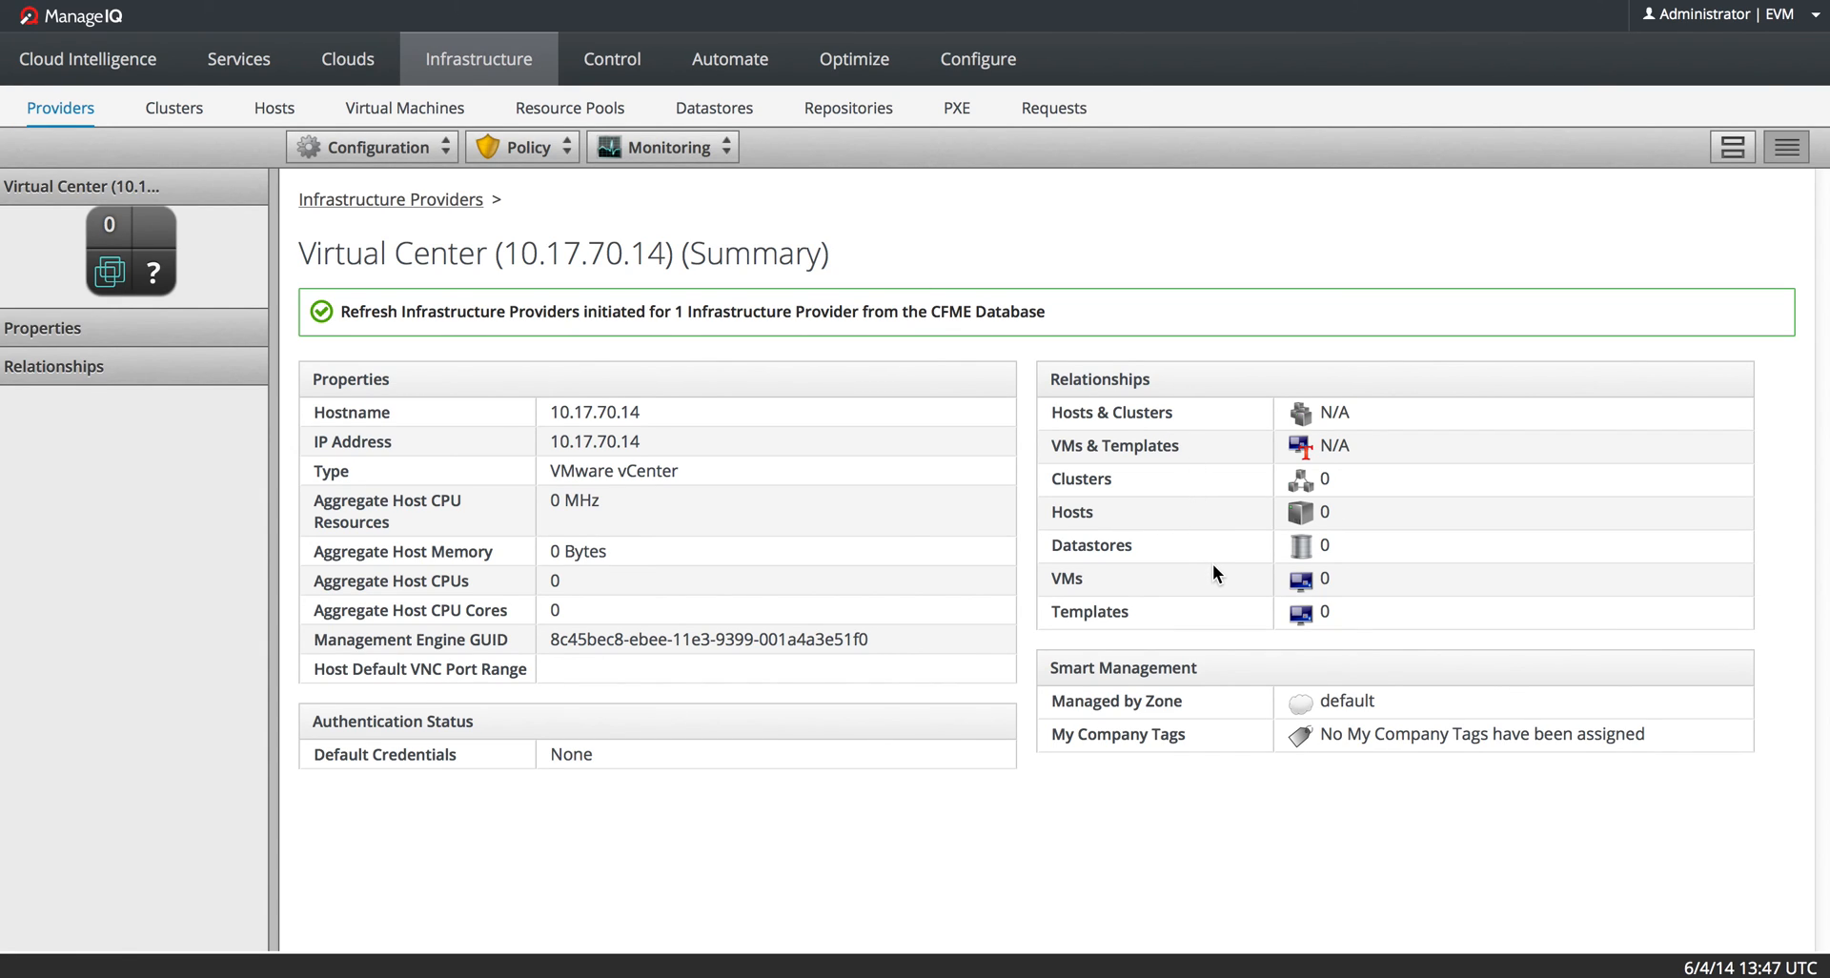
mouse_move(1221, 594)
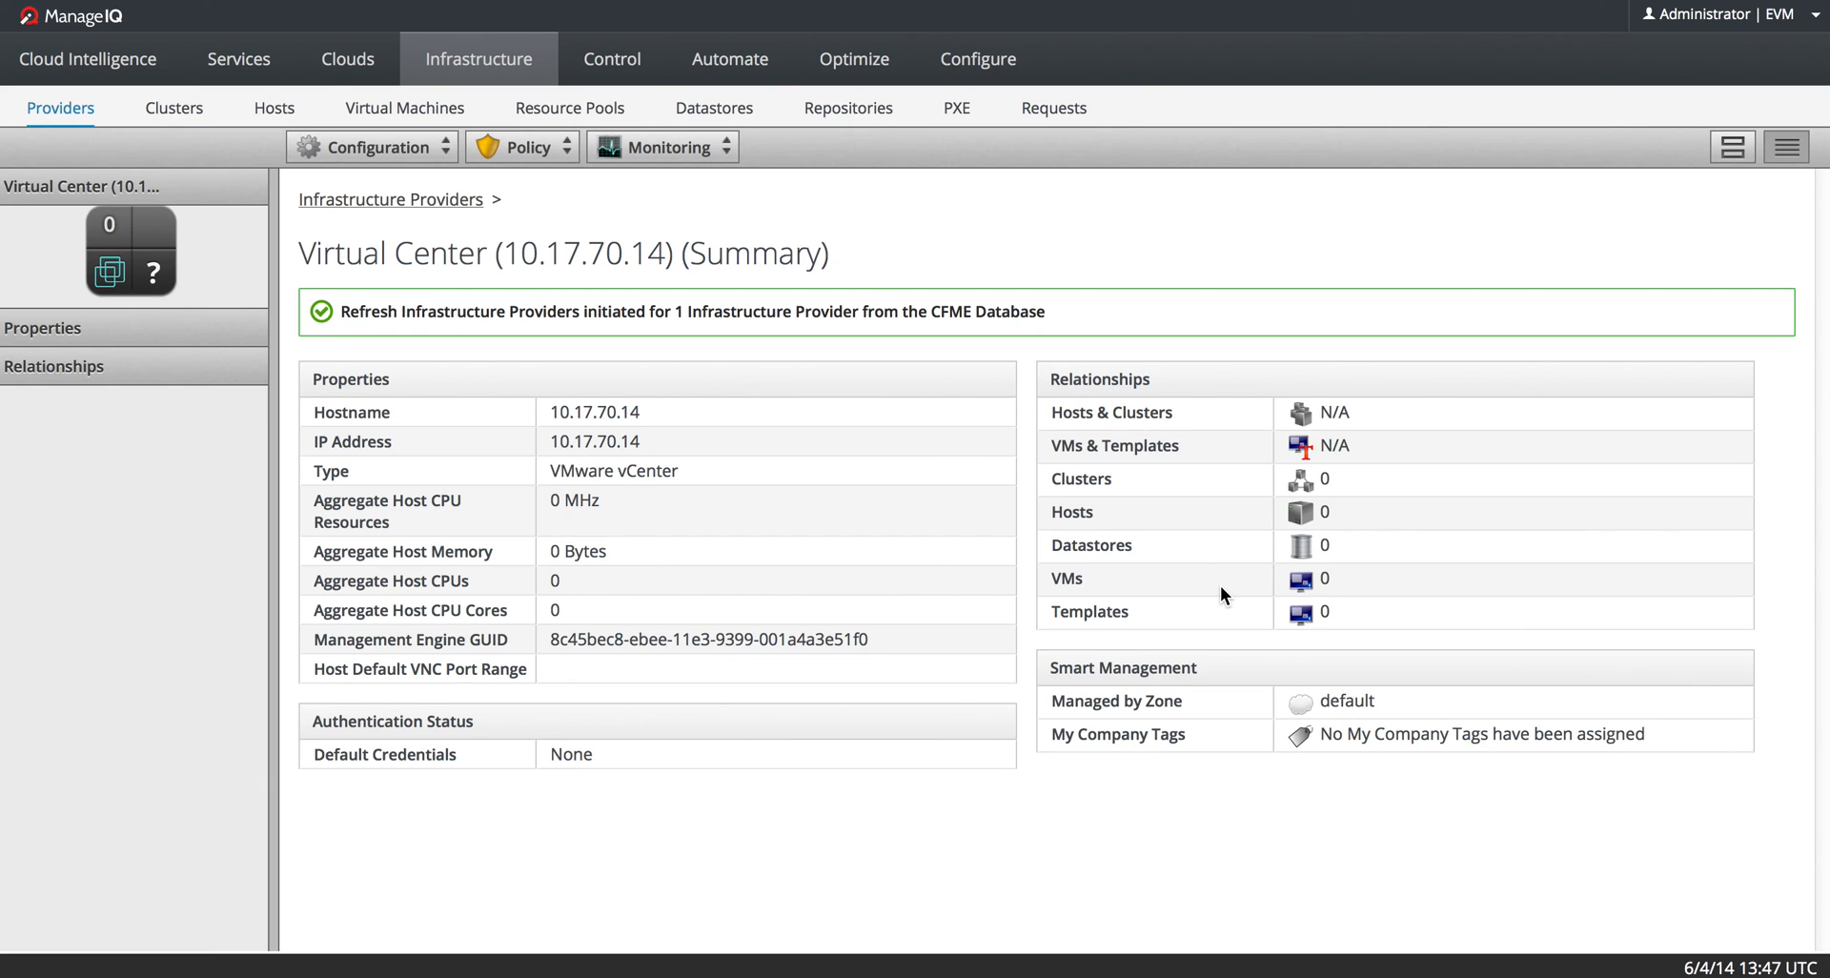